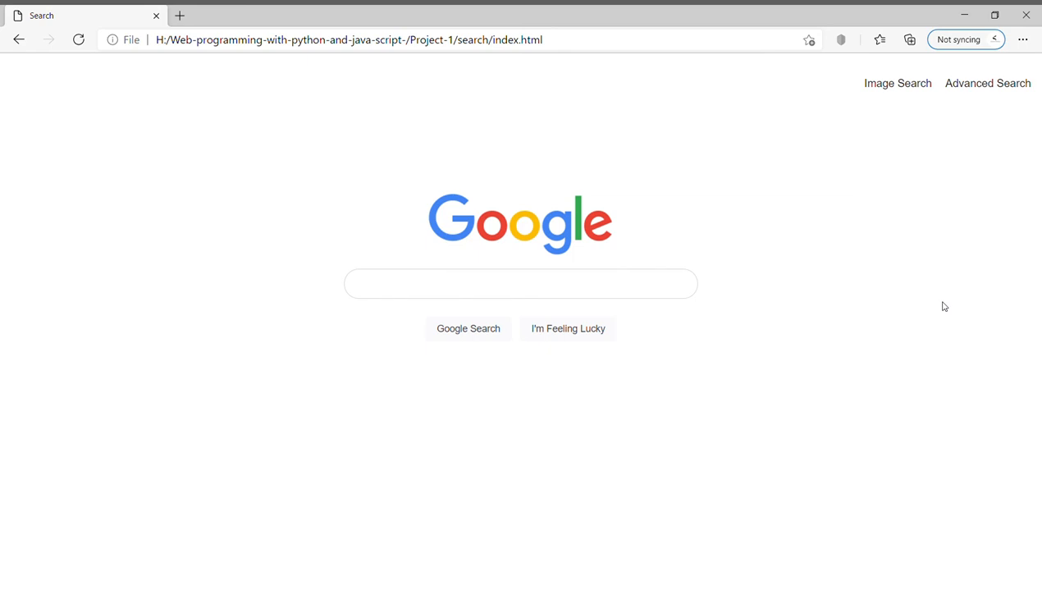
mouse_move(870, 265)
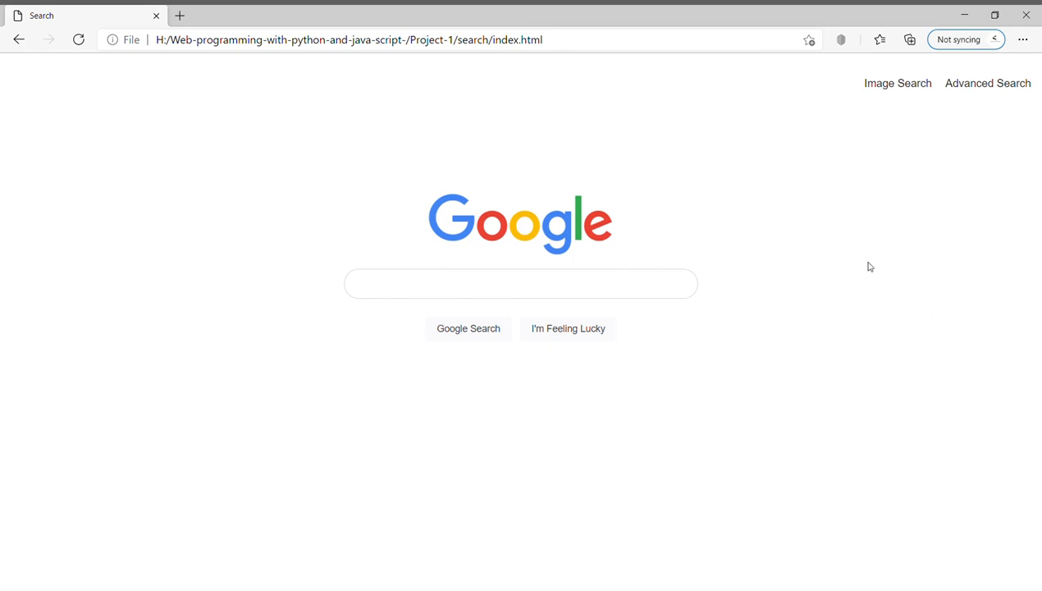
mouse_move(855, 273)
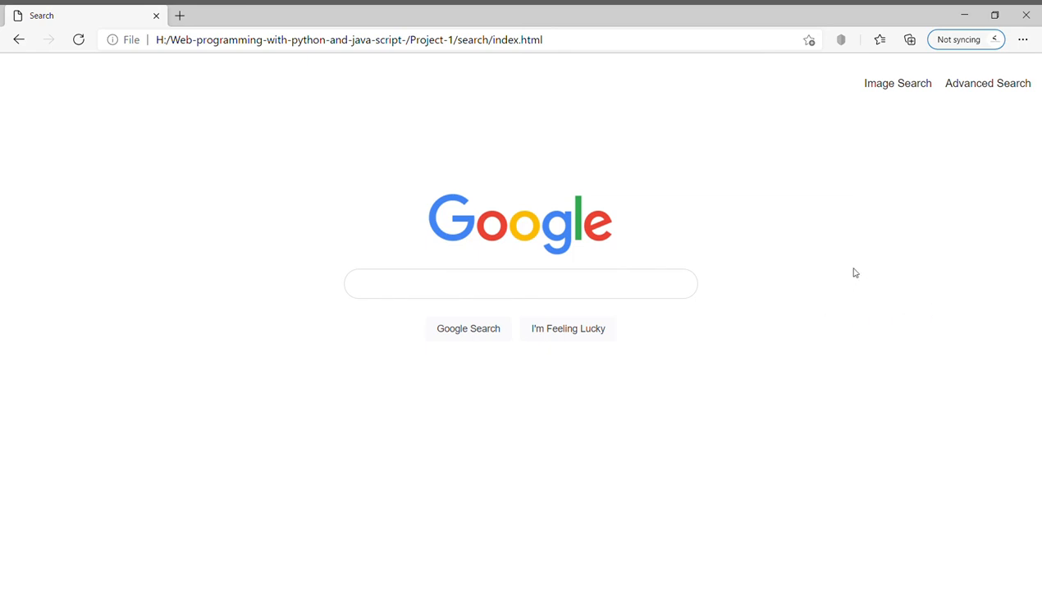
mouse_move(702, 350)
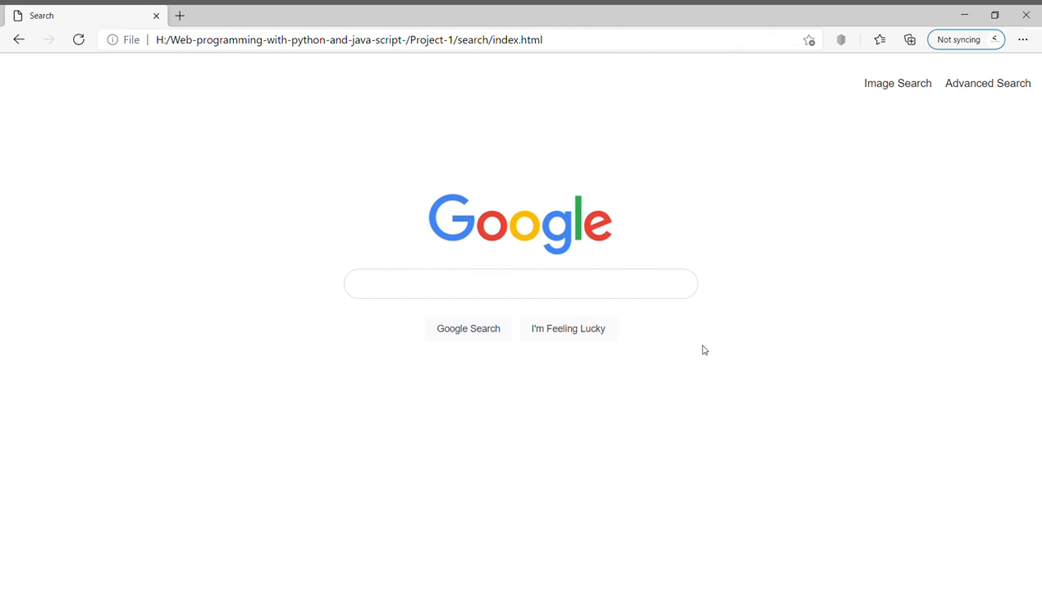
mouse_move(607, 148)
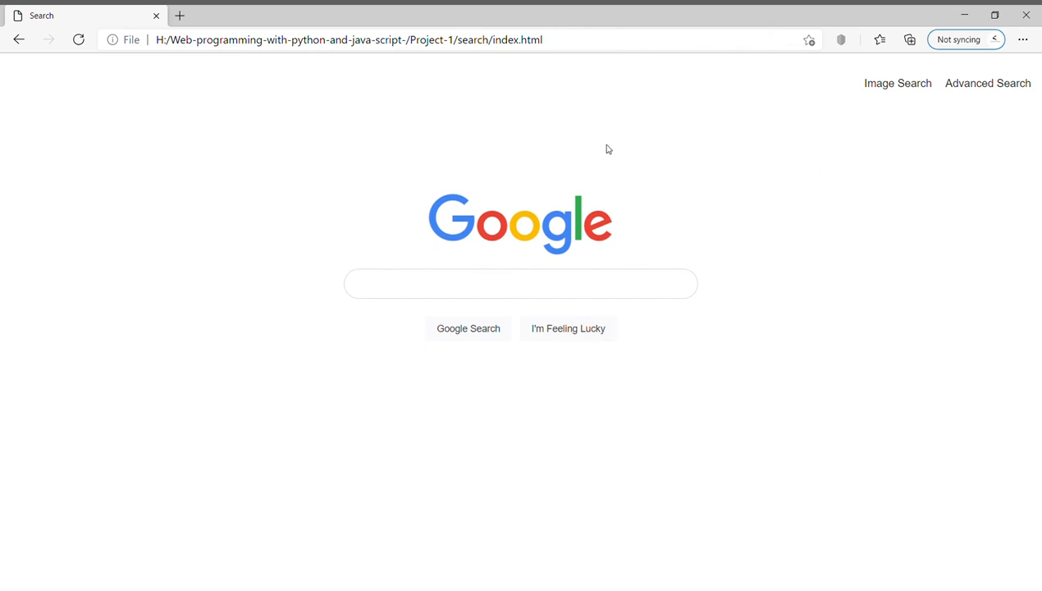
mouse_move(926, 92)
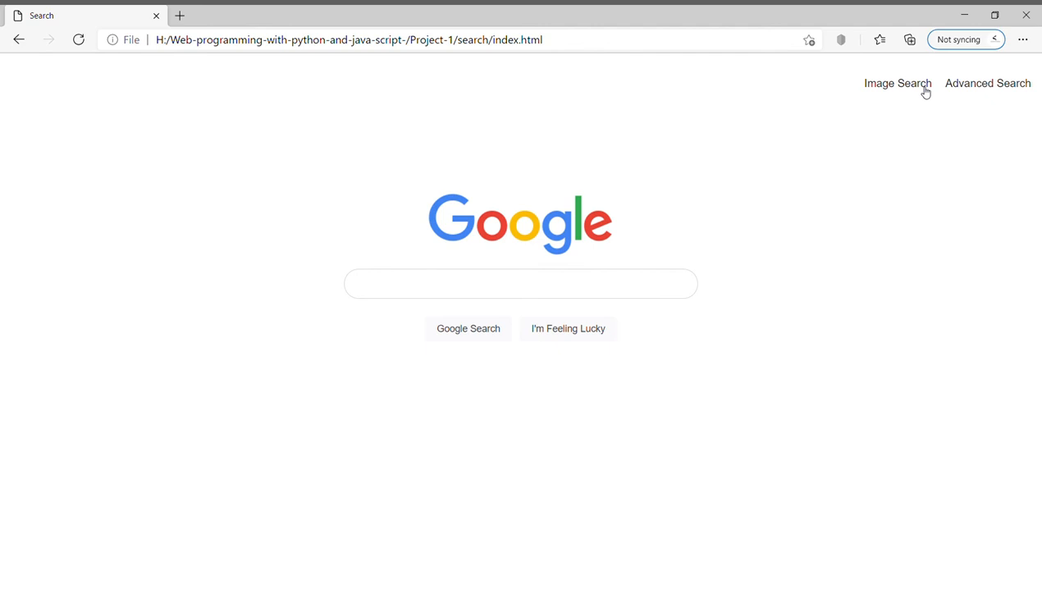
mouse_move(991, 96)
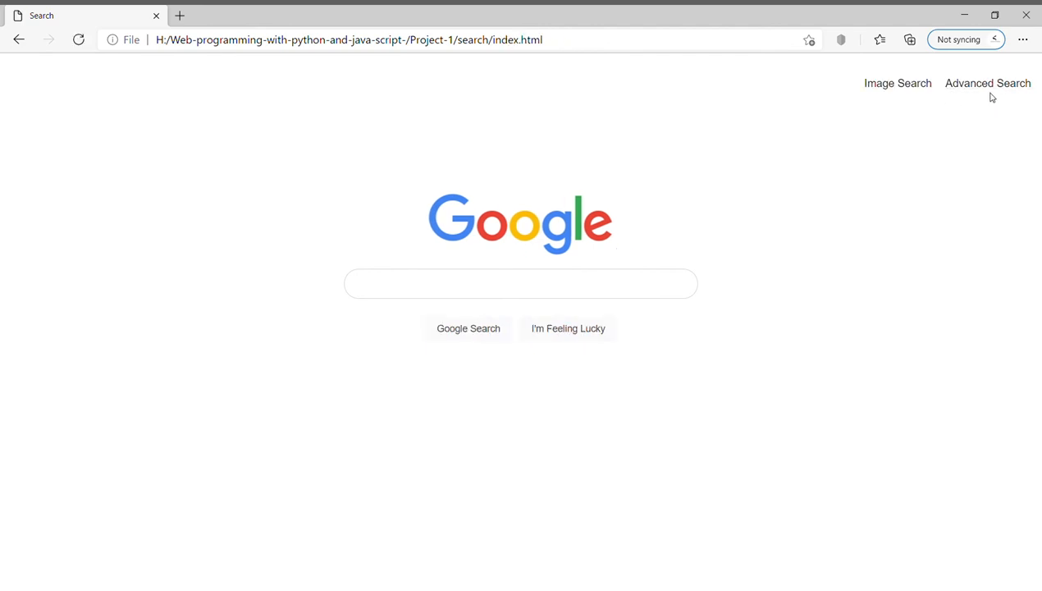
mouse_move(850, 184)
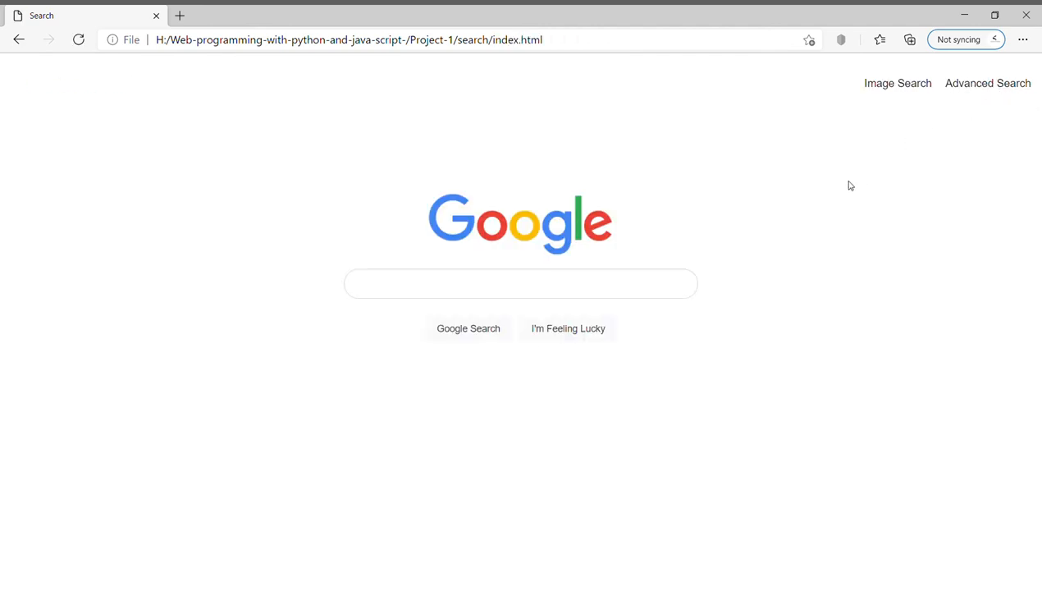
mouse_move(266, 377)
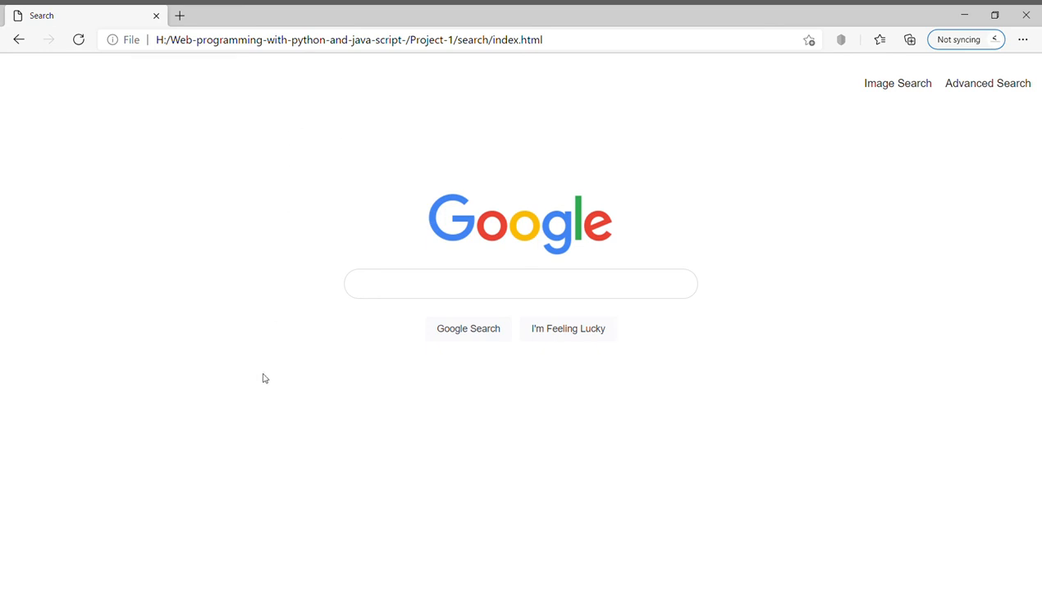
mouse_move(897, 82)
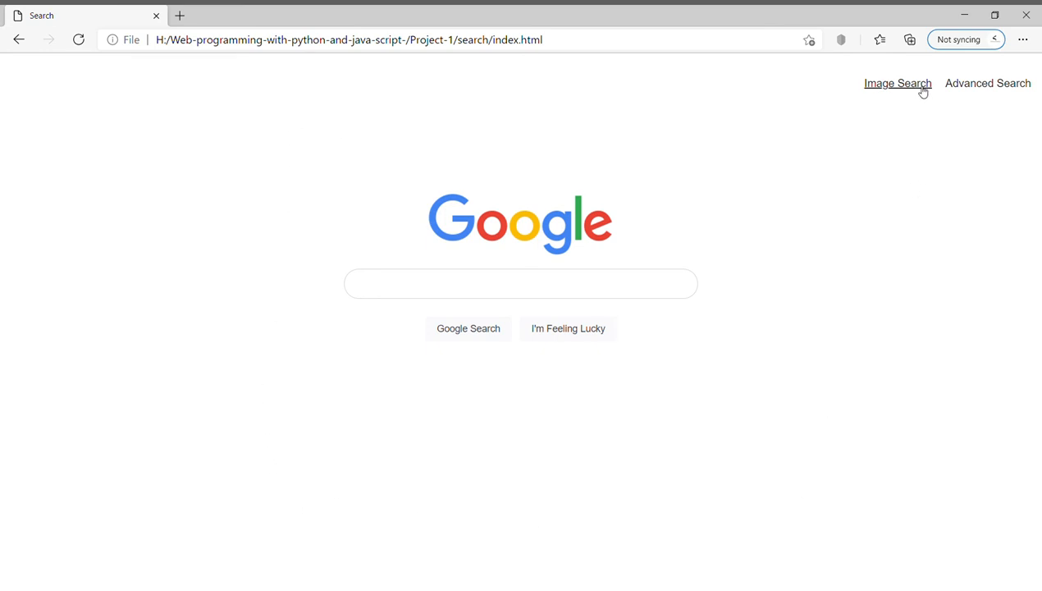
mouse_move(702, 105)
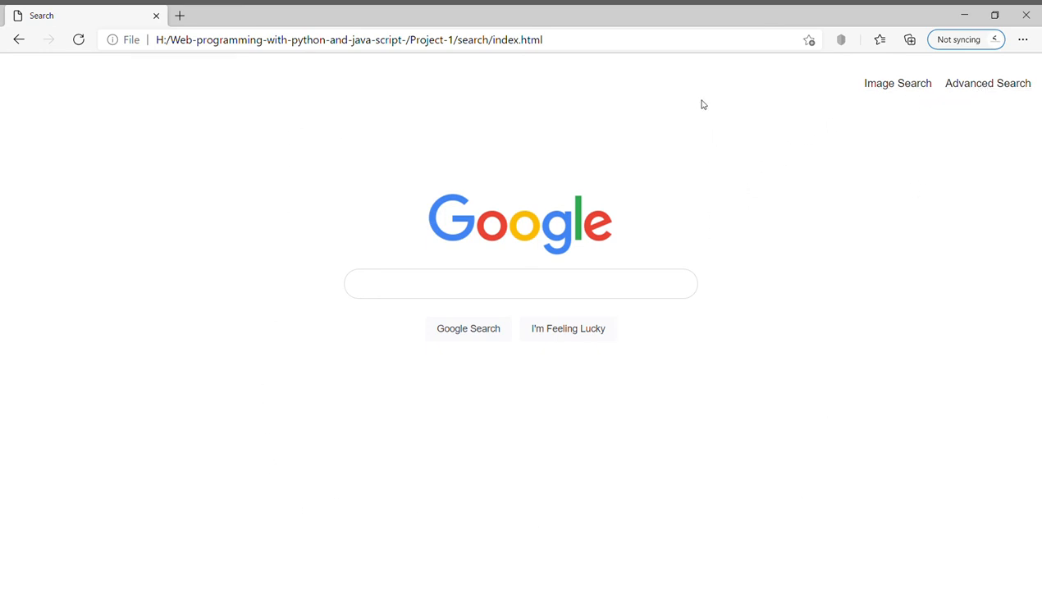
mouse_move(873, 115)
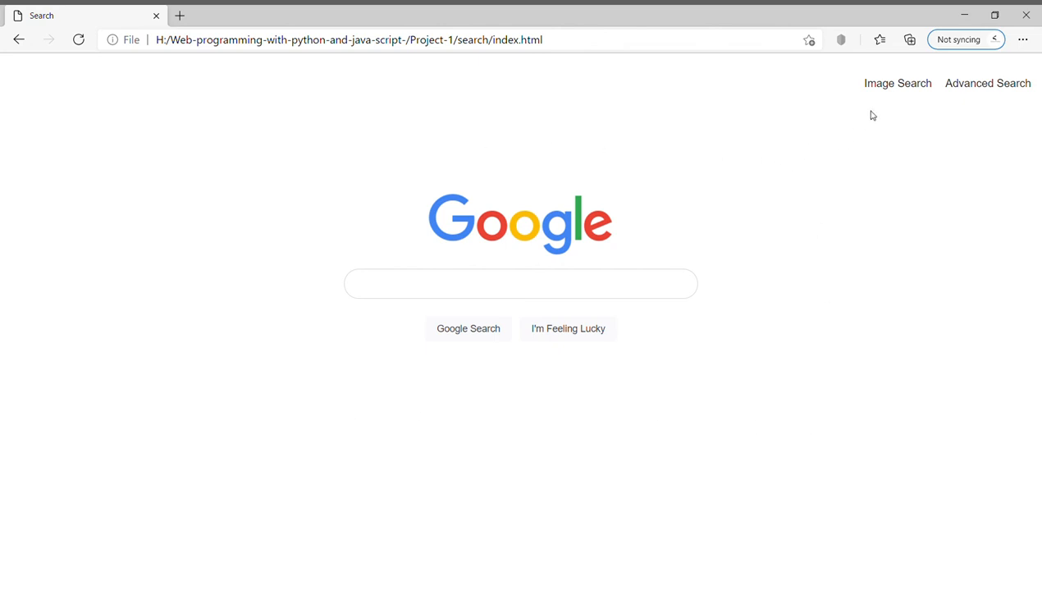
Visit the local image search page and return to the main search page
click(897, 82)
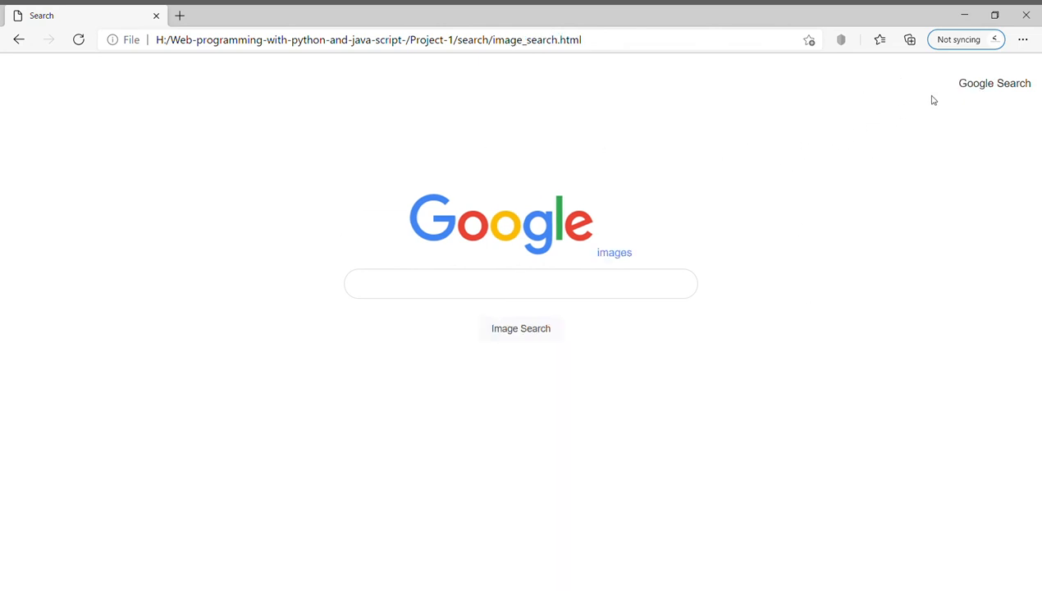
mouse_move(449, 151)
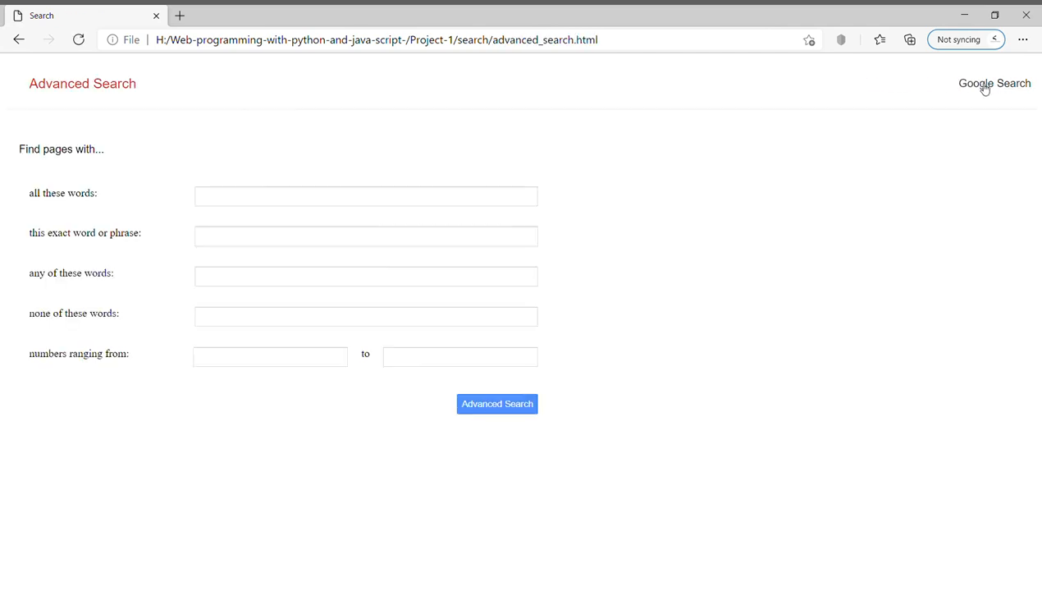
click(994, 82)
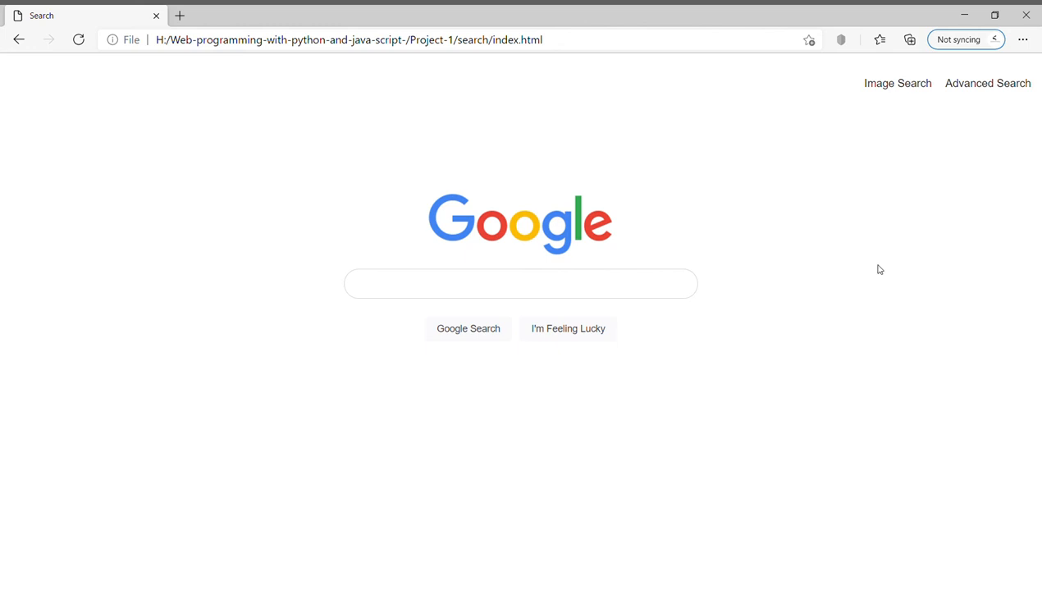
Search Google for "cat" from the local page, then go back with the query still filled
click(520, 282)
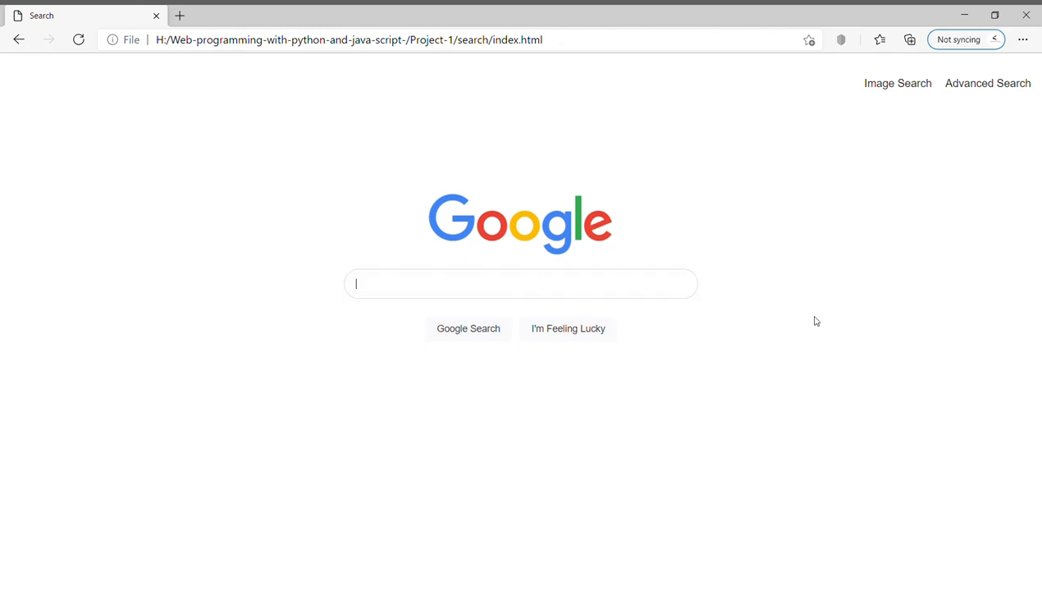
text(cat)
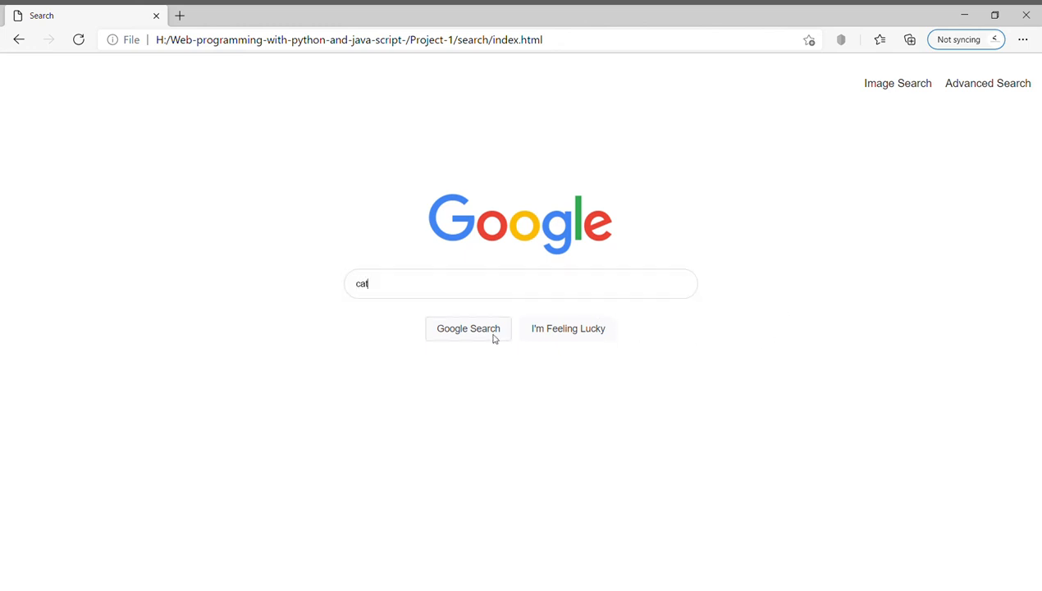
click(467, 328)
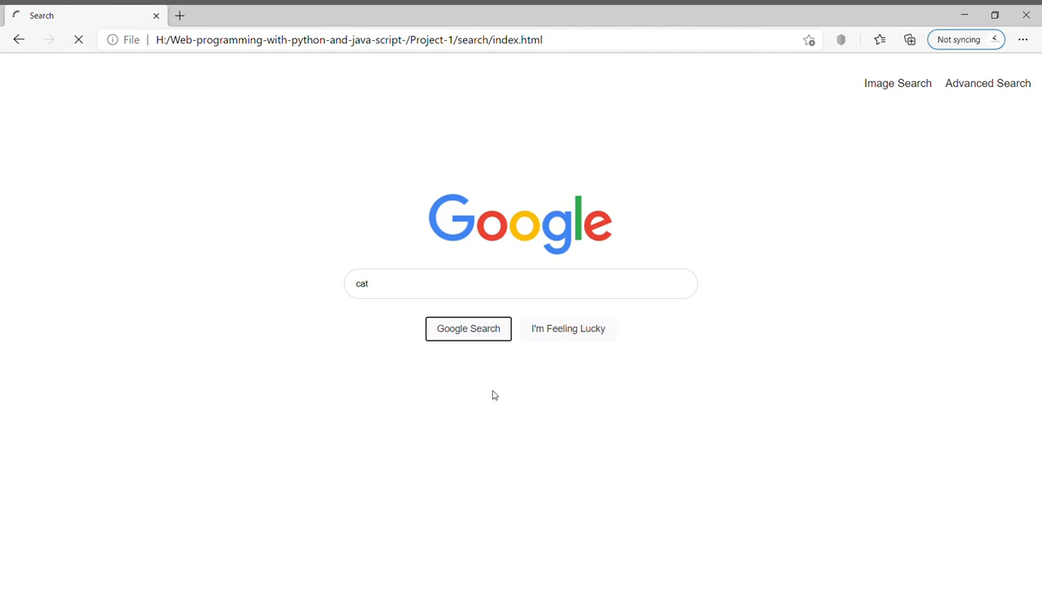
click(468, 328)
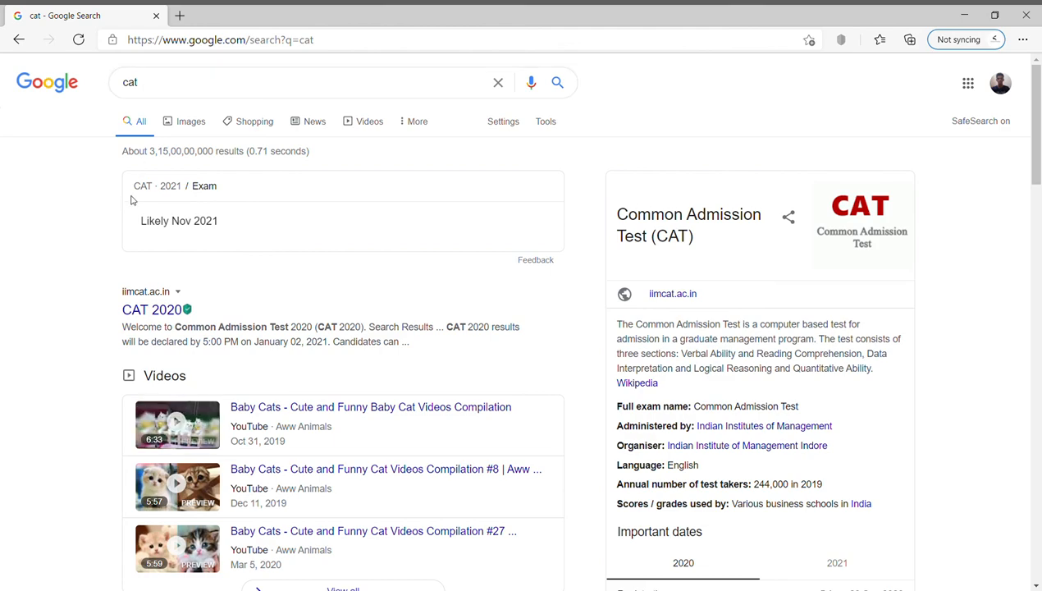
click(20, 39)
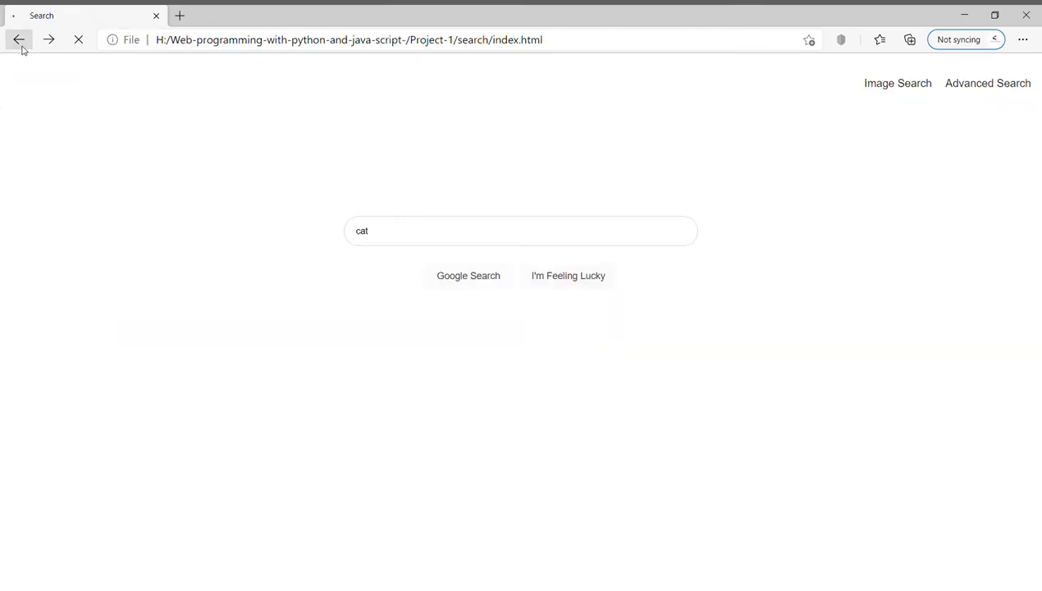
click(20, 39)
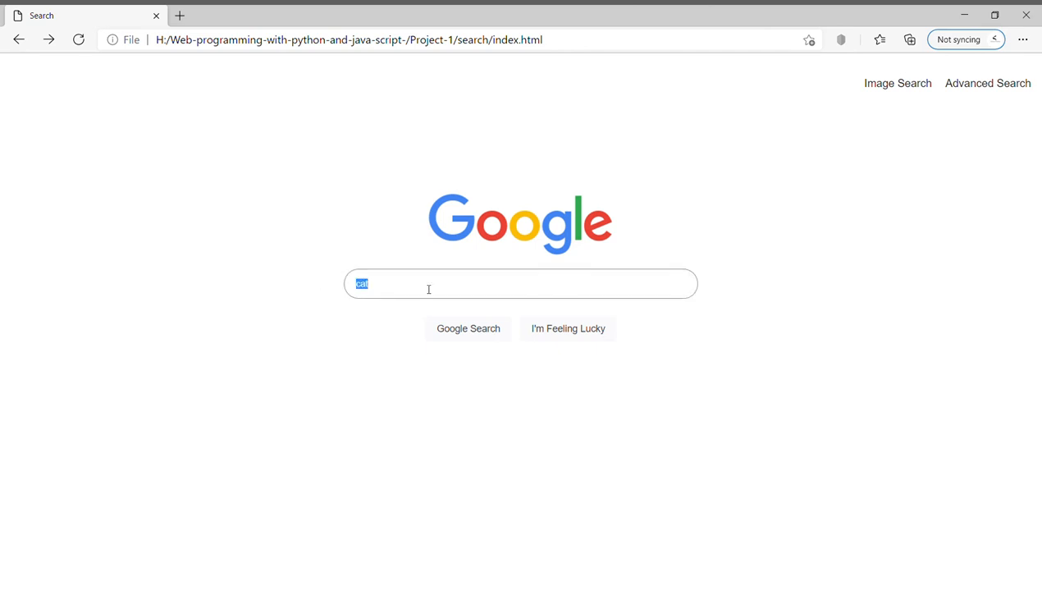
Run a Google Images search for "cat" from the local image page, scroll results, and go back
click(896, 82)
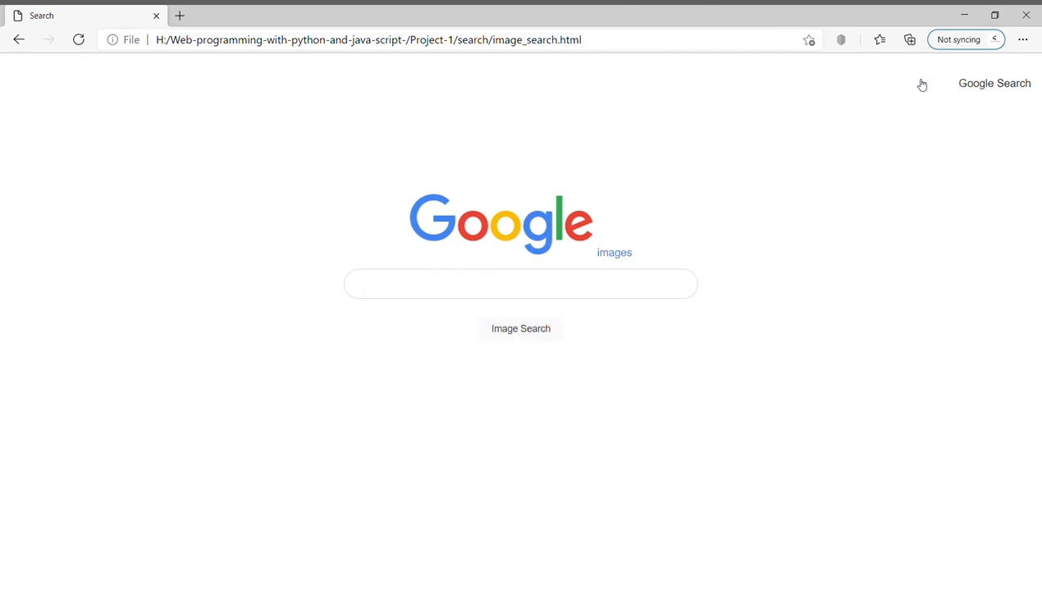
mouse_move(837, 387)
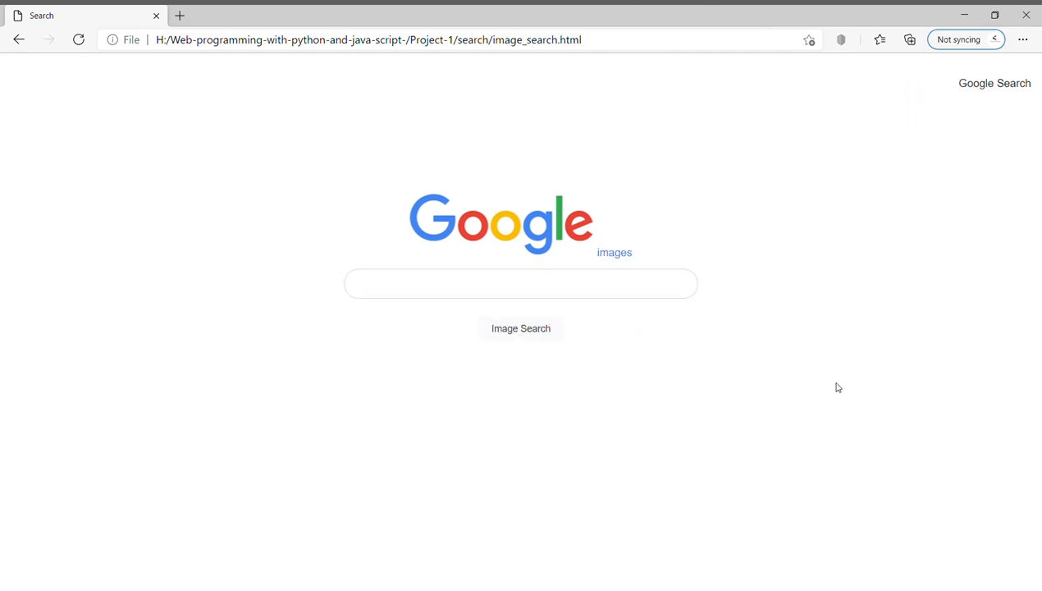
text(cat)
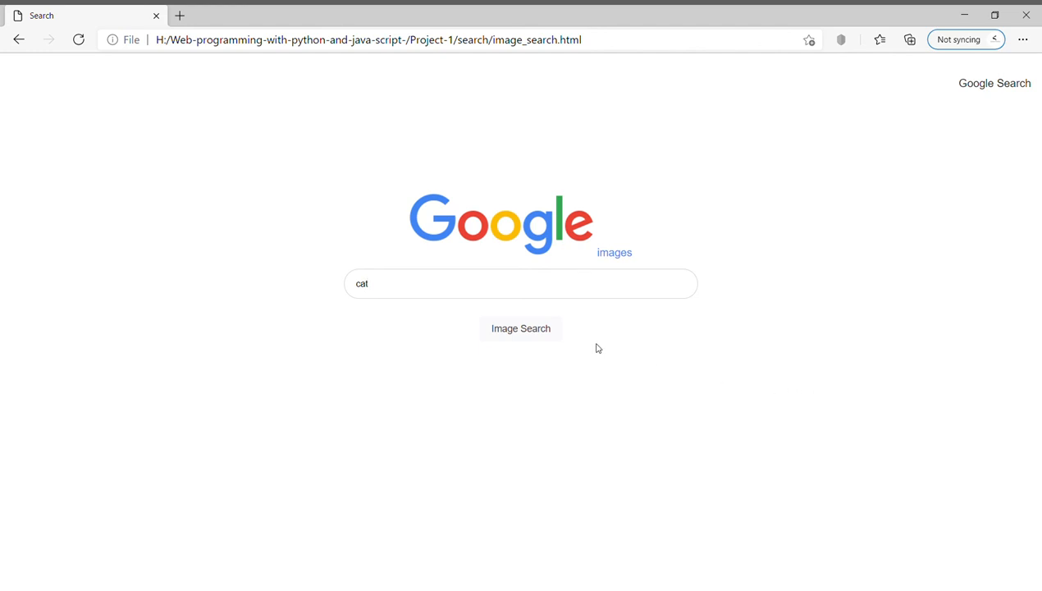
click(521, 328)
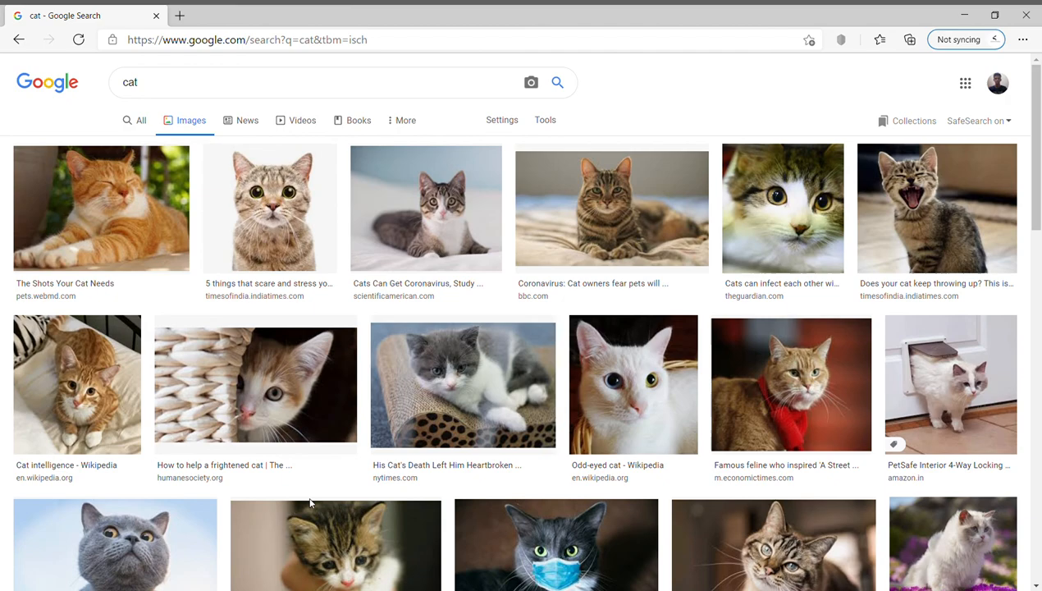
scroll(down, 3)
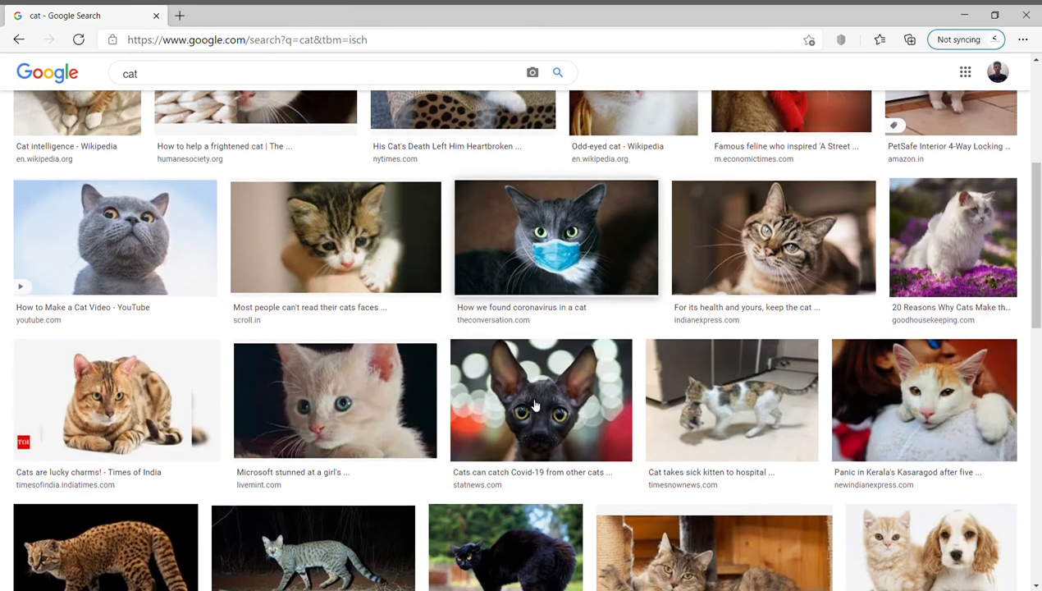
click(20, 39)
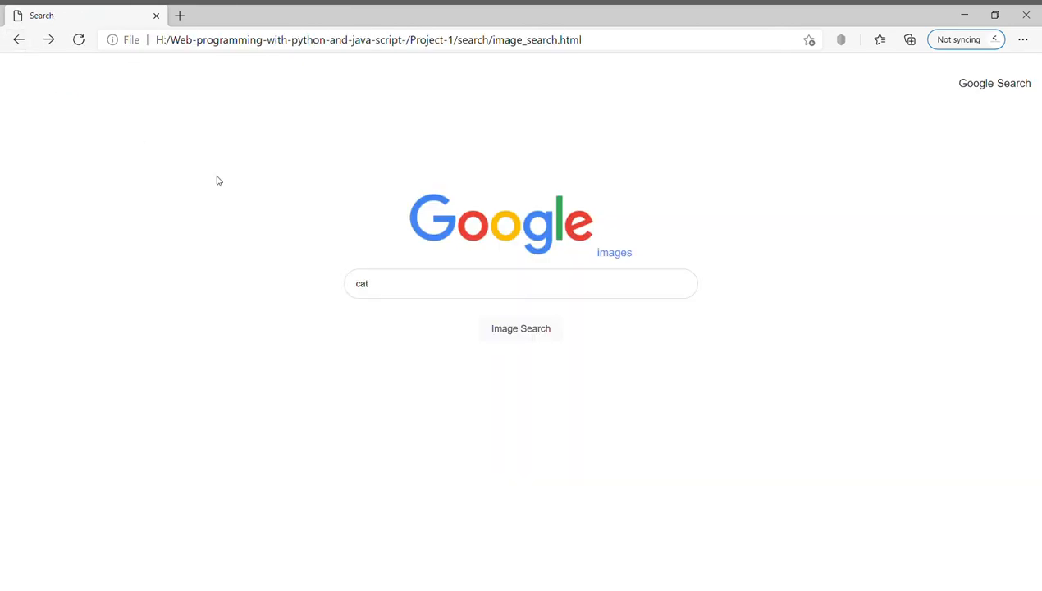
Submit "cat dog" as all-these-words from the advanced form and scroll the Google results
click(995, 82)
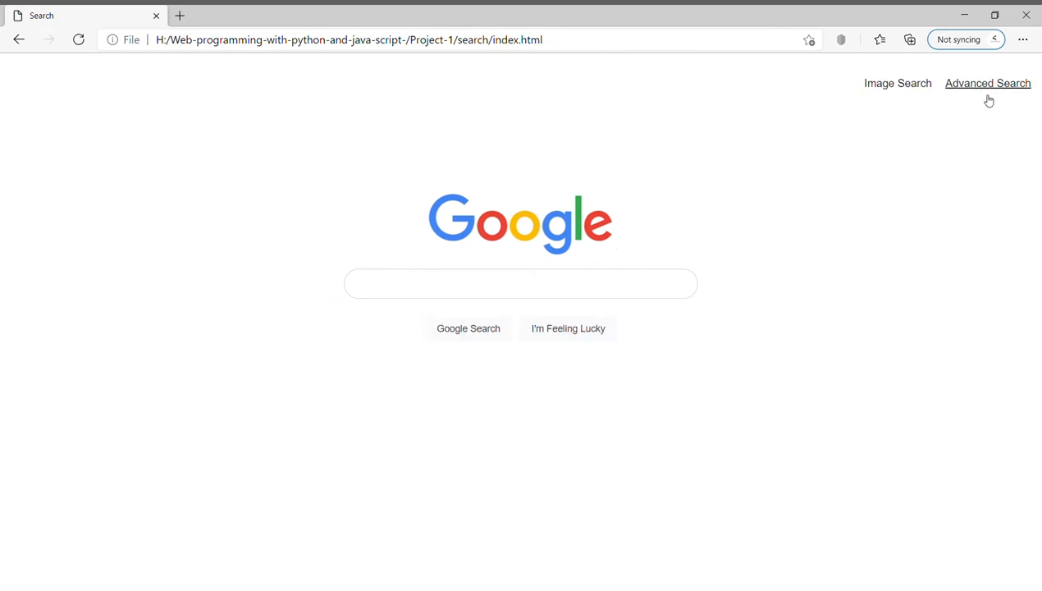
click(988, 82)
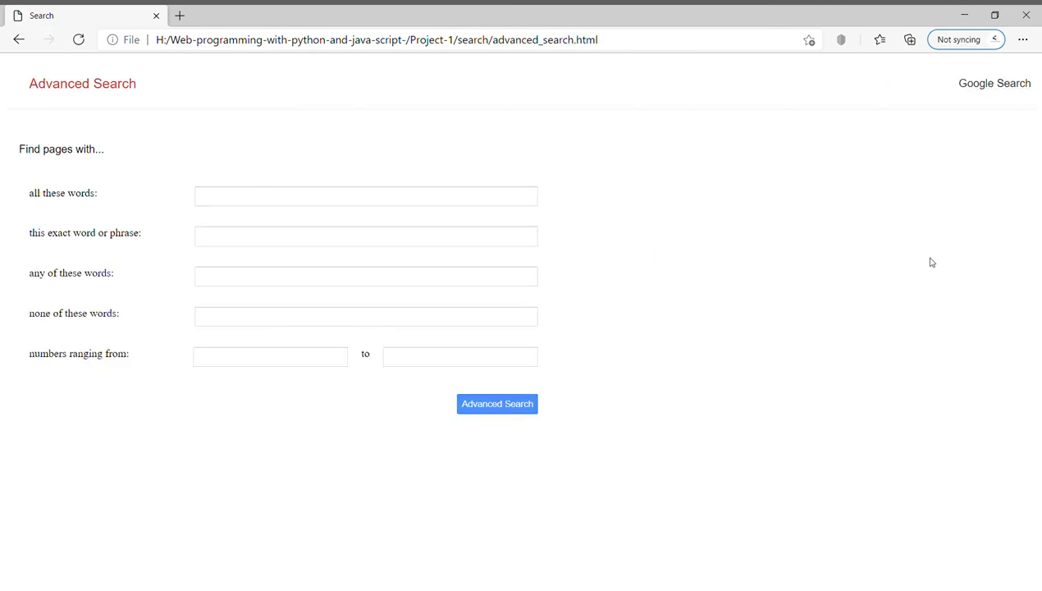
mouse_move(356, 260)
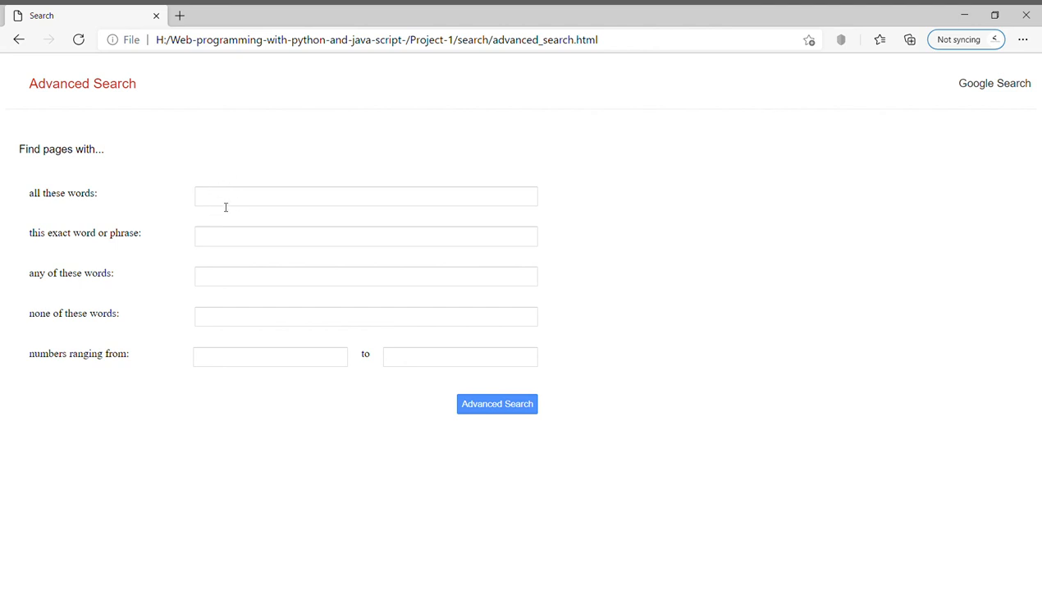
text(cat)
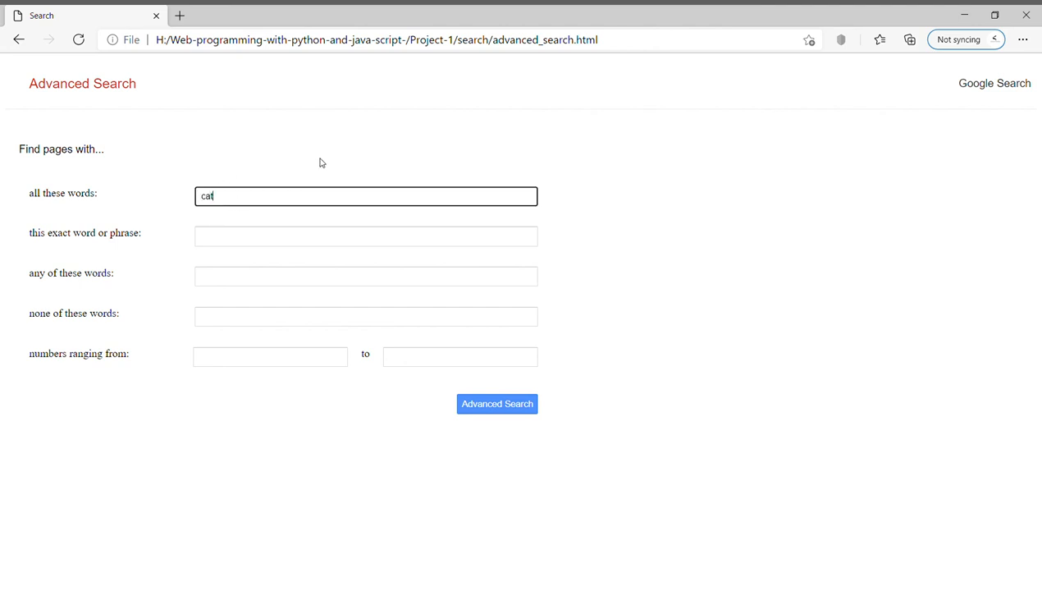
text(dog)
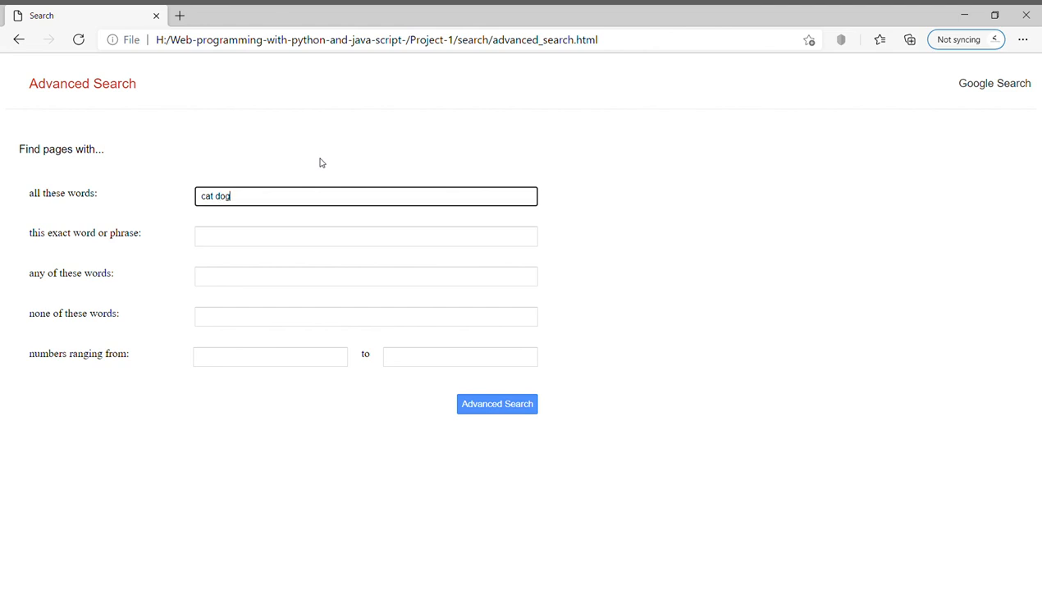
click(496, 403)
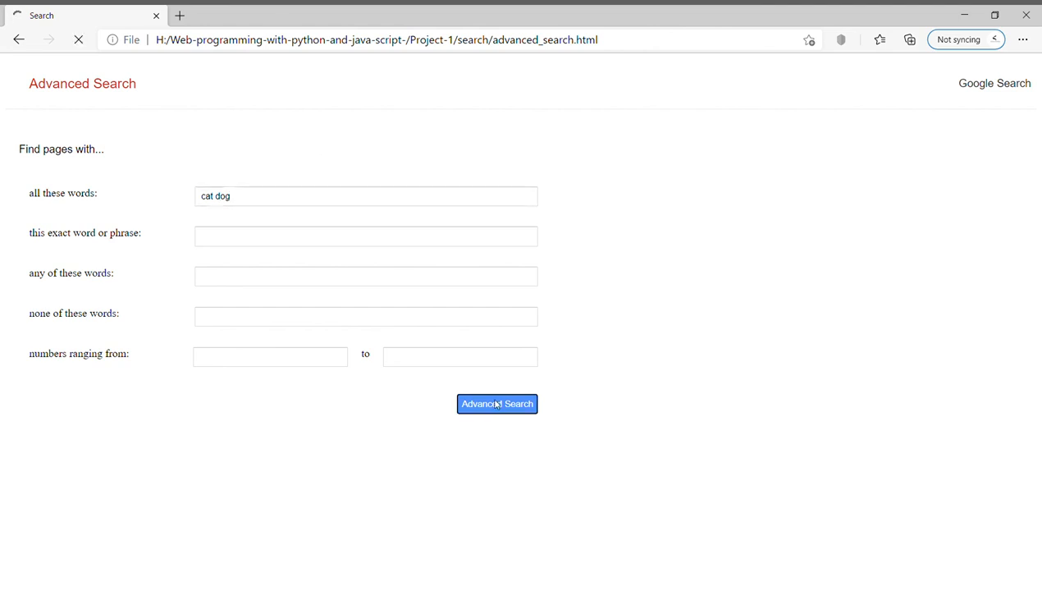
click(496, 403)
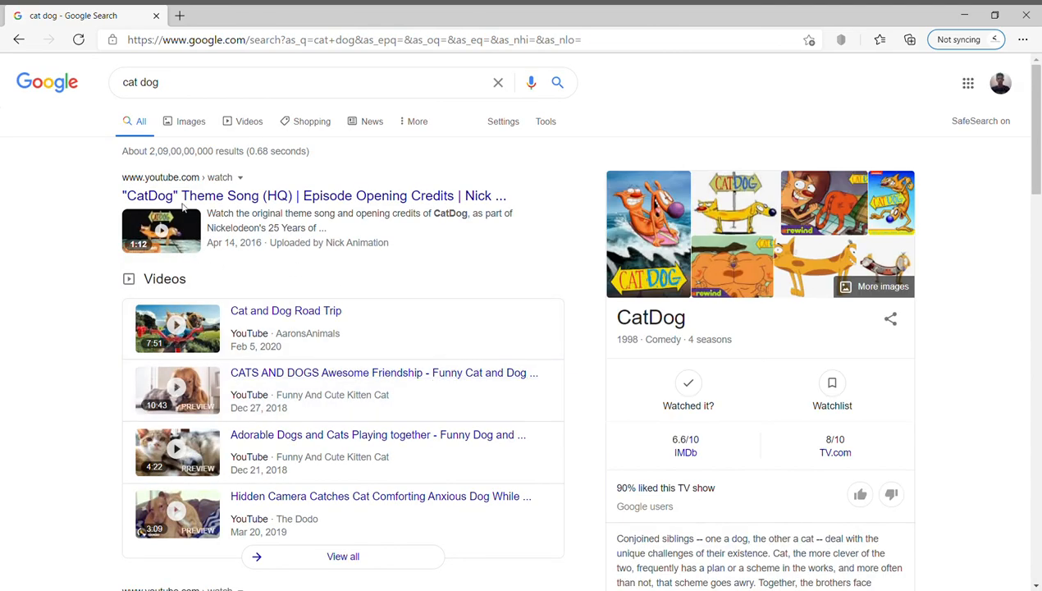
scroll(down, 3)
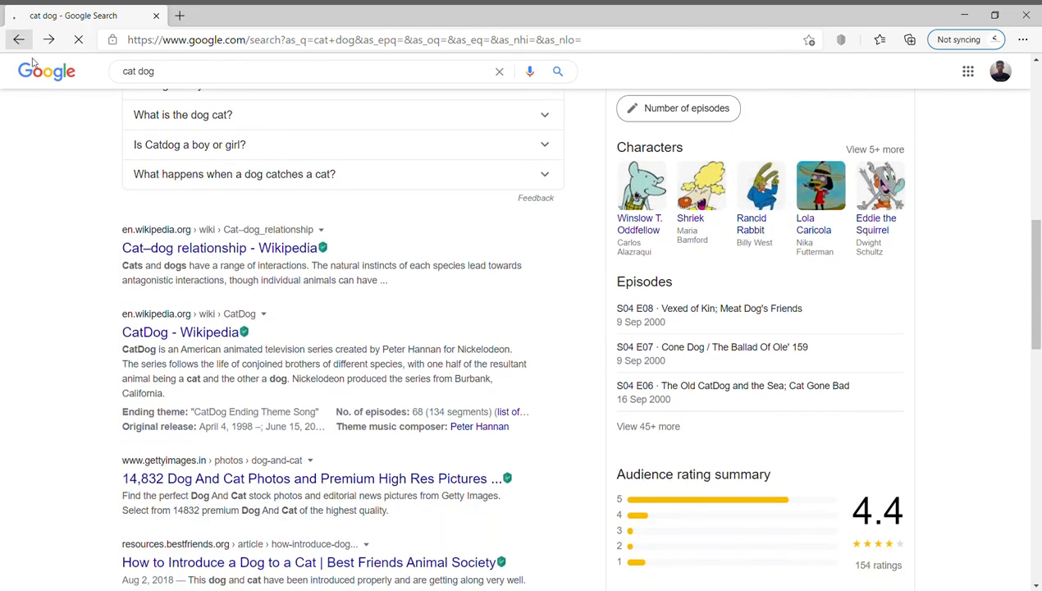
Submit "how are you" as the exact phrase from the advanced form to get quoted Google results
click(20, 39)
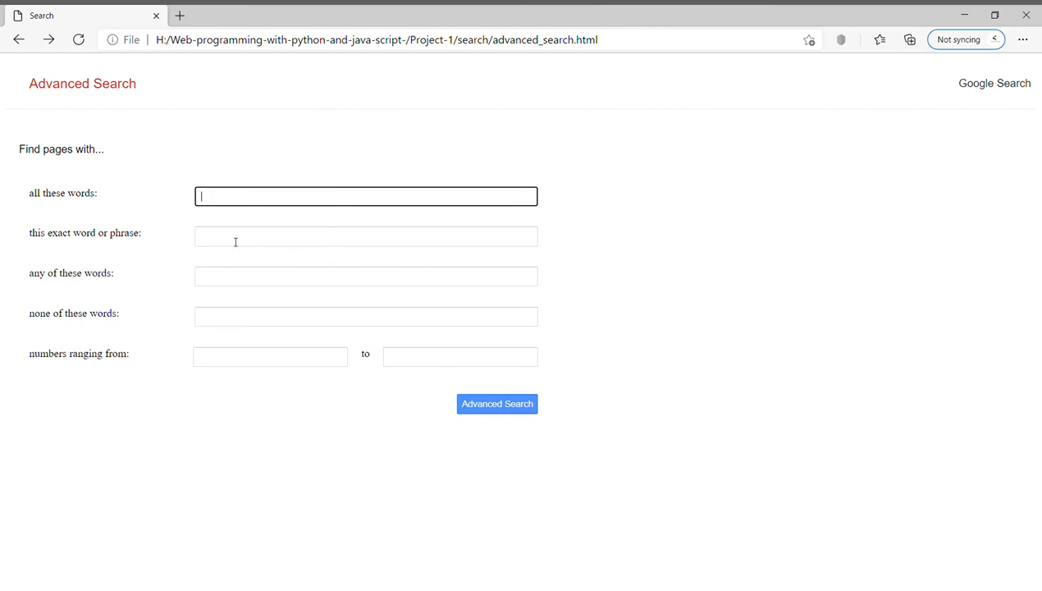
click(364, 236)
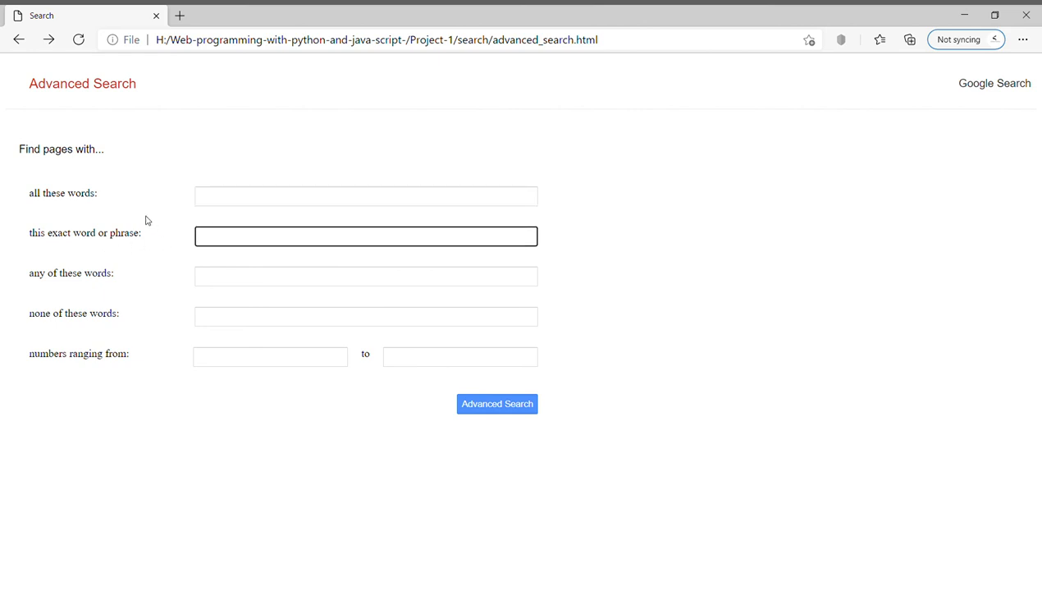
text(how)
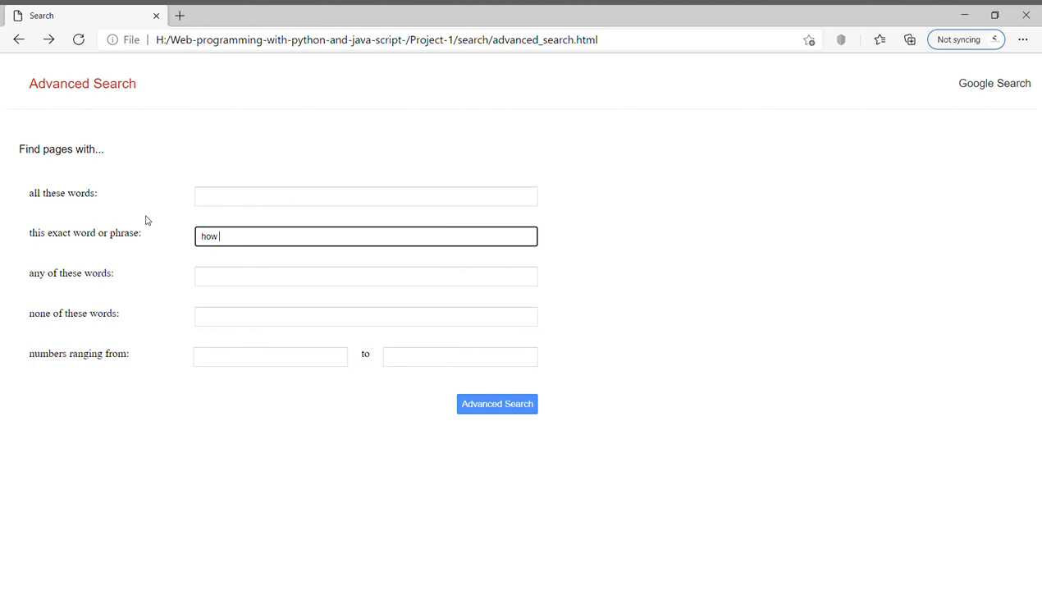
text(are you)
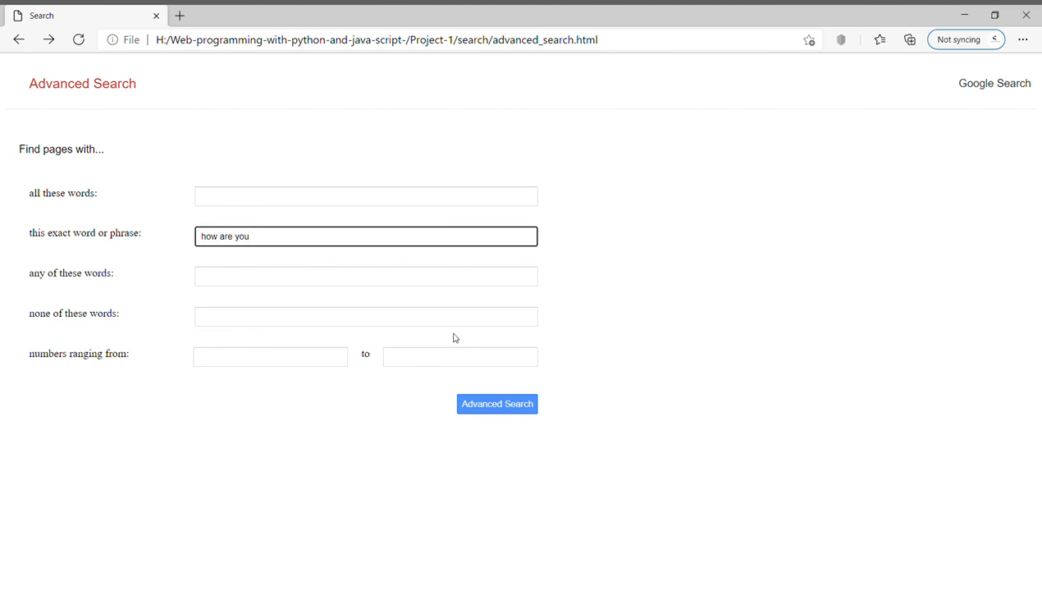
click(496, 403)
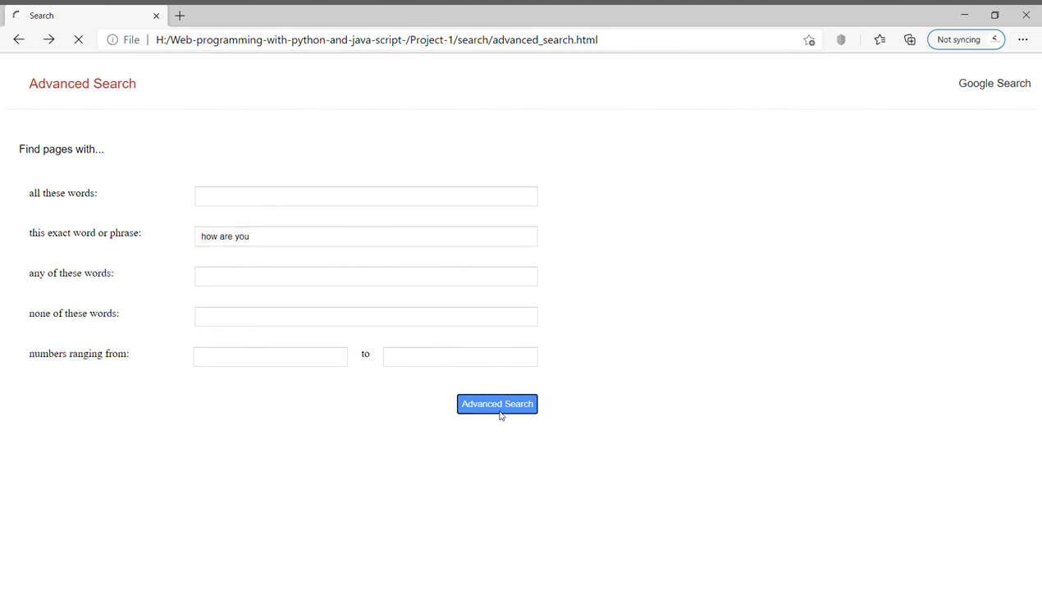
click(496, 404)
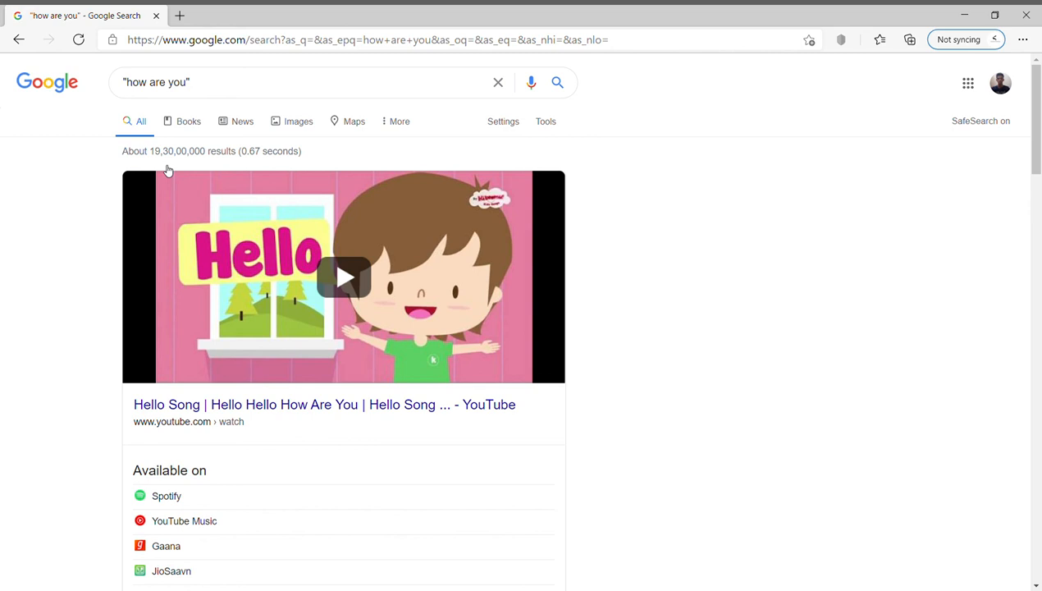
mouse_move(19, 39)
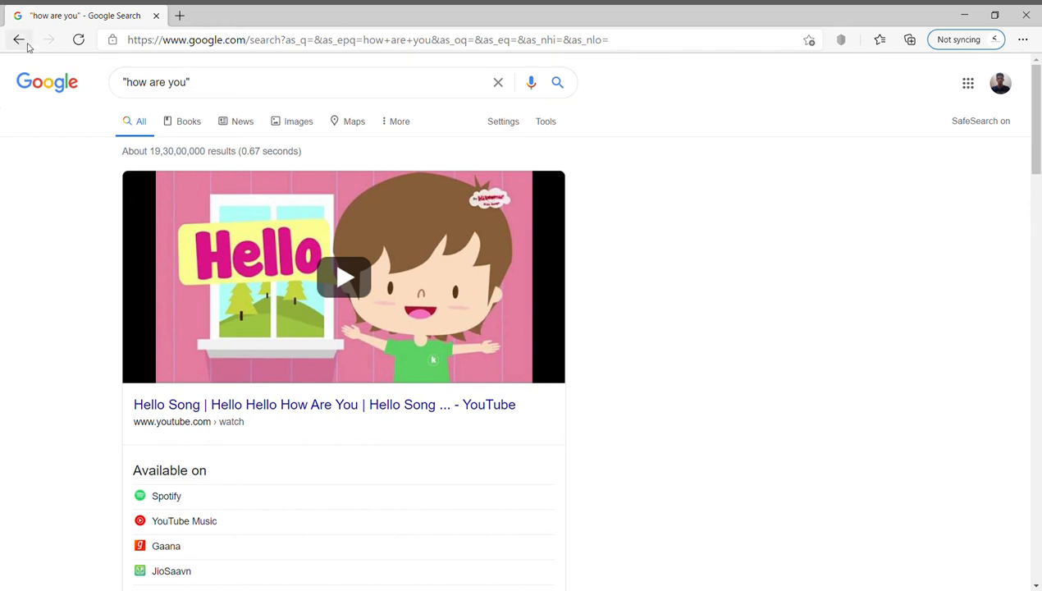
Submit "youtube facebook" as any-of-these-words to get youtube OR facebook Google results
click(20, 39)
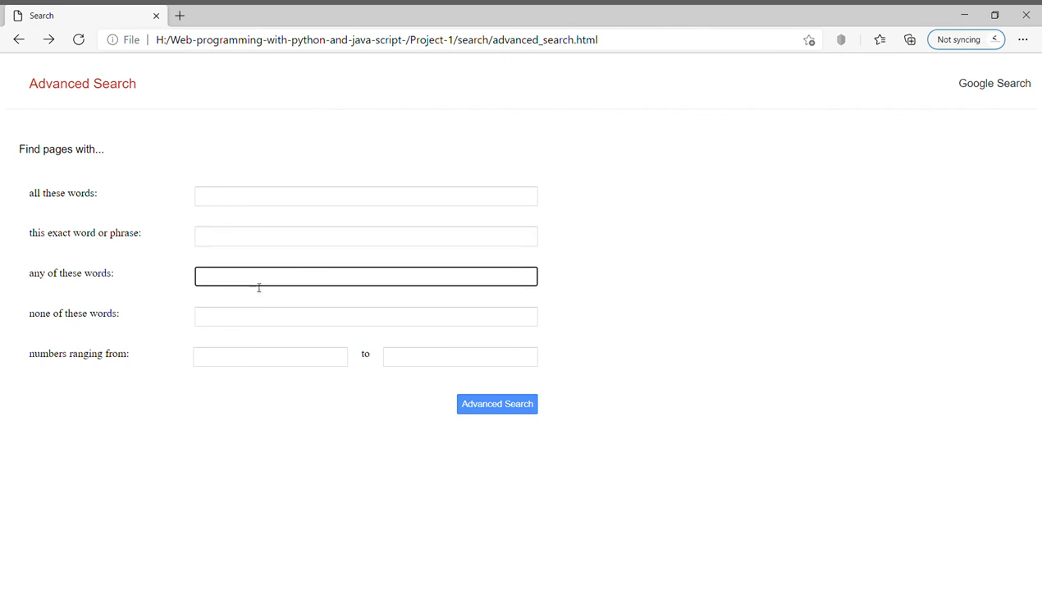
mouse_move(295, 256)
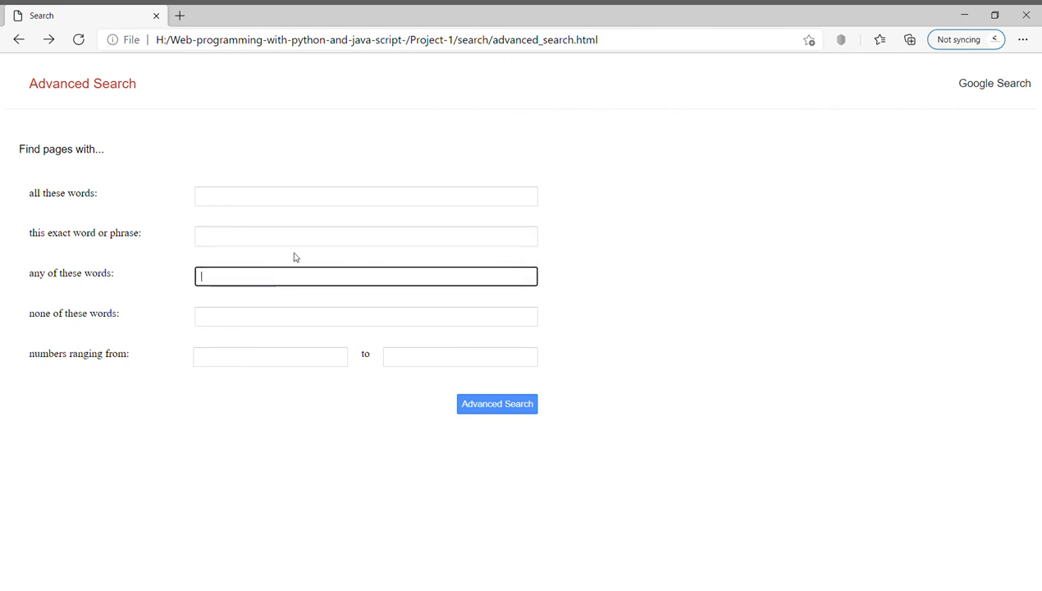
text(youtube)
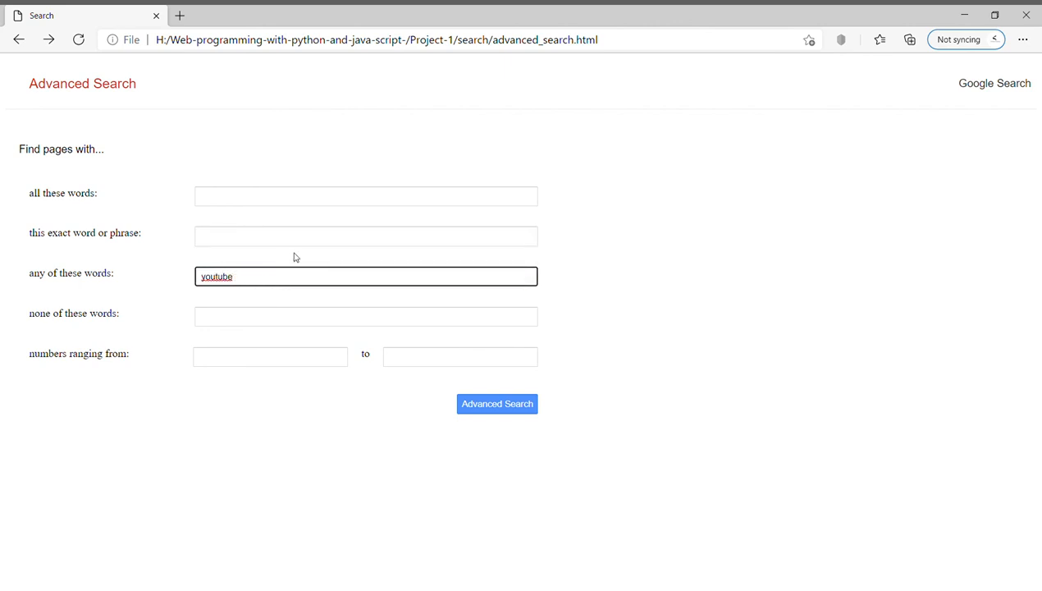
text(facebook)
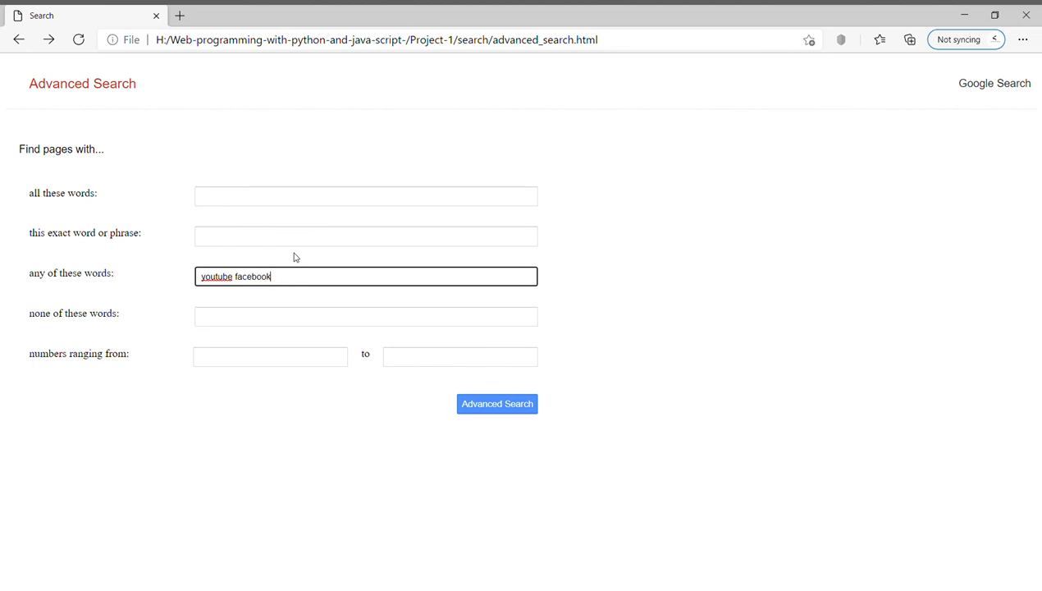
click(496, 403)
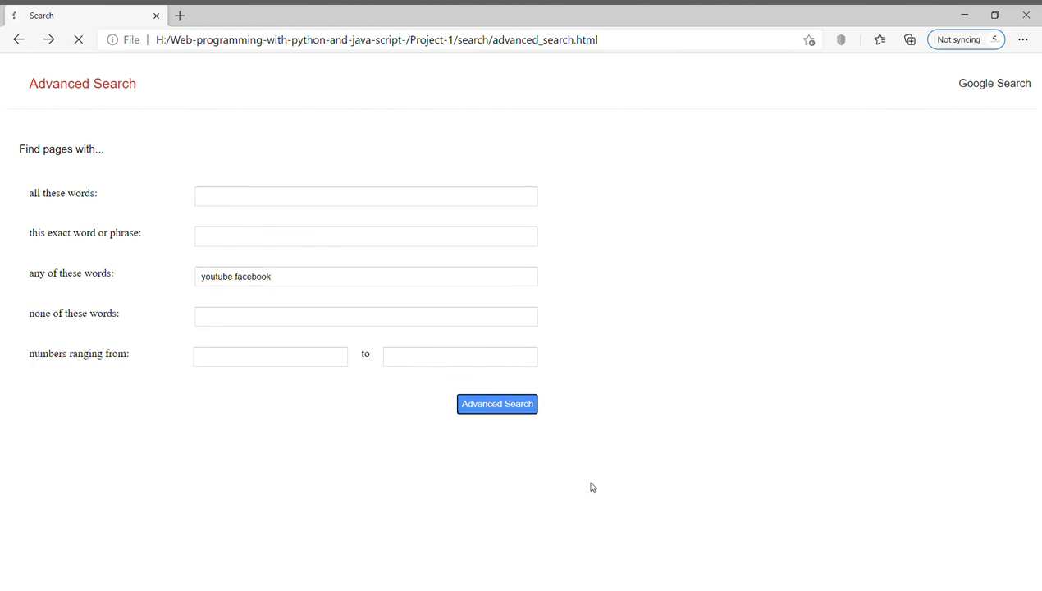
click(495, 404)
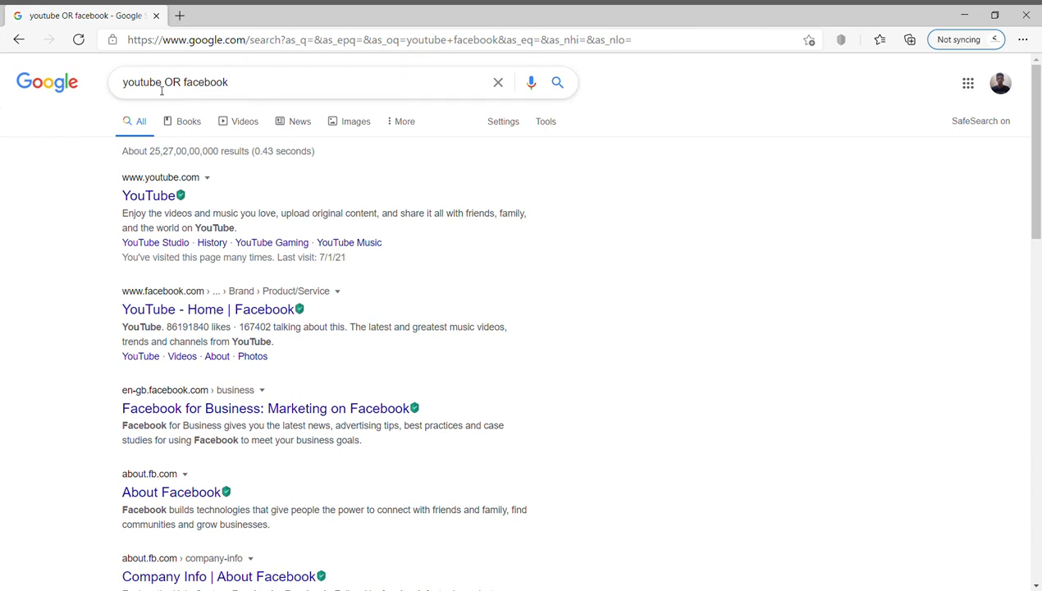
mouse_move(171, 195)
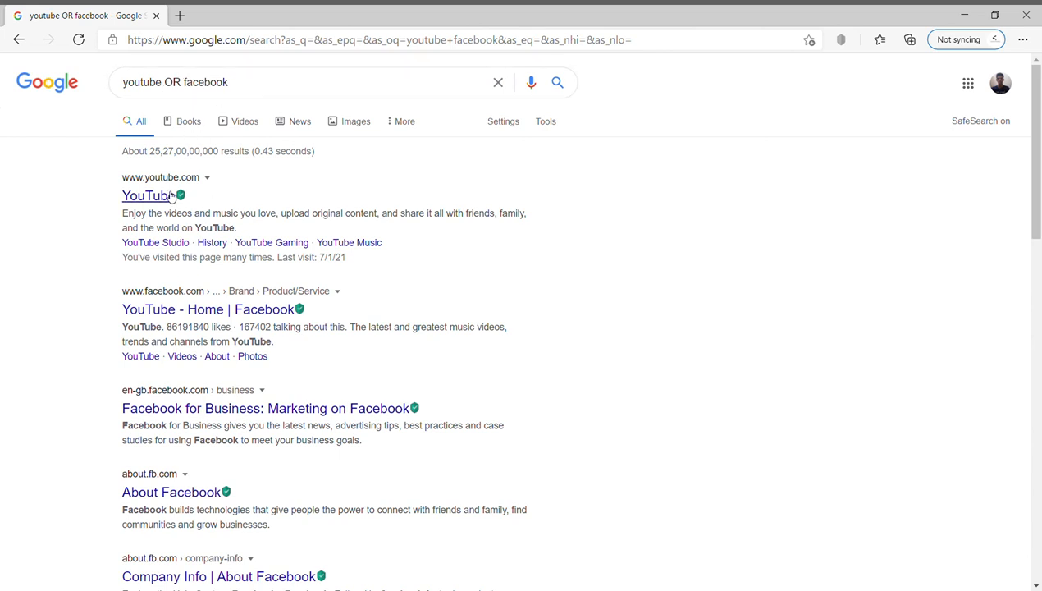
mouse_move(97, 230)
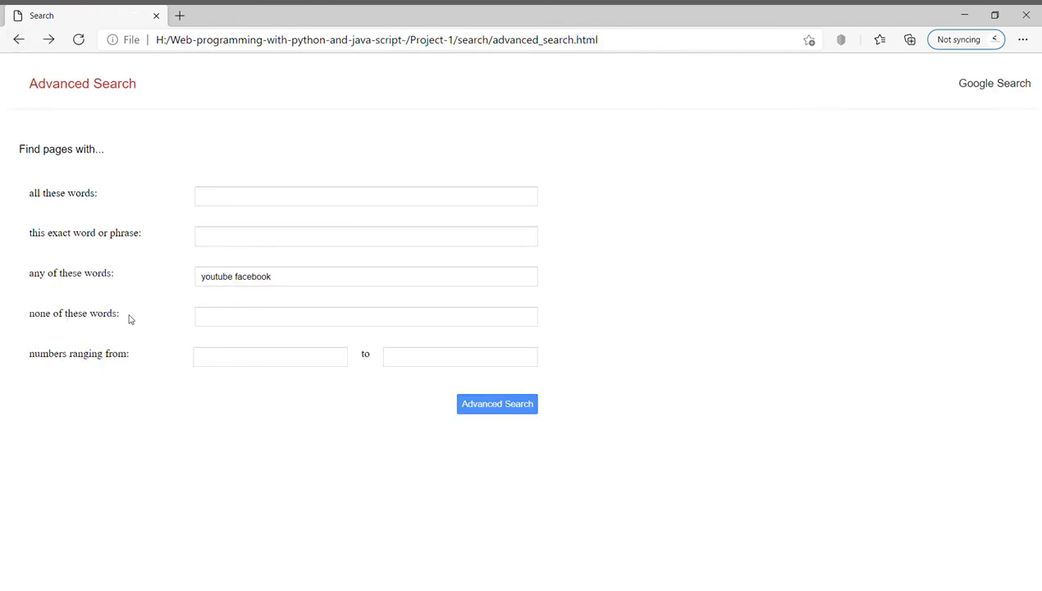
Add "facebook" to none-of-these-words and submit the youtube or facebook search
click(364, 315)
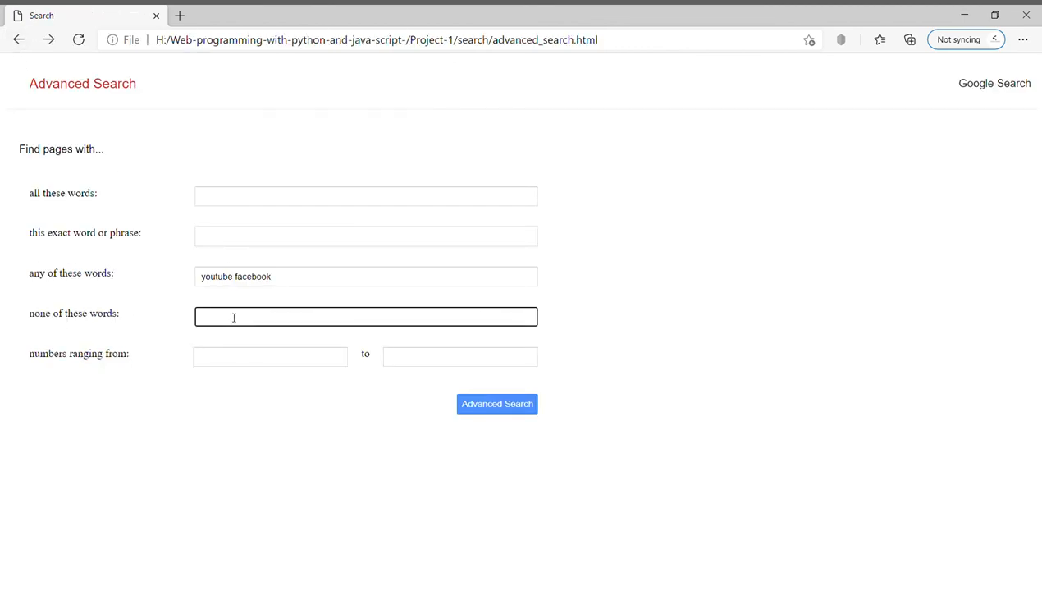
text(facebo)
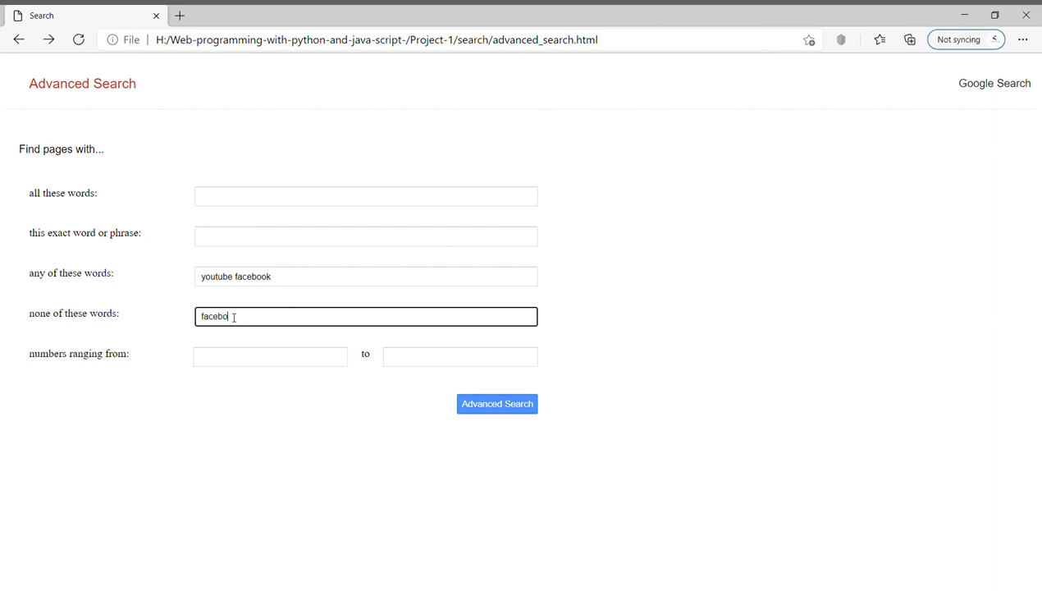
click(496, 404)
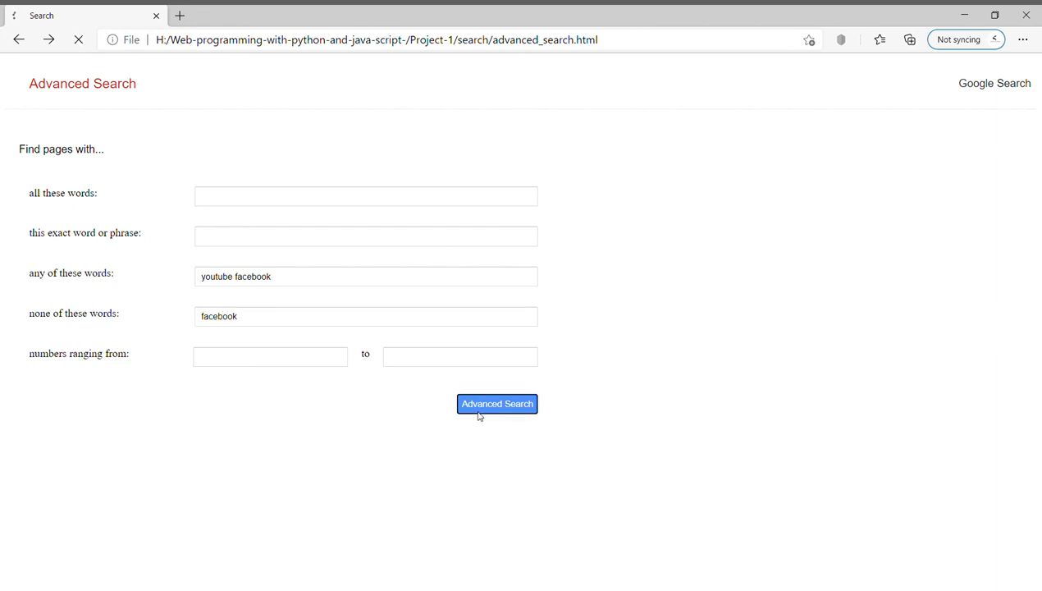
click(495, 404)
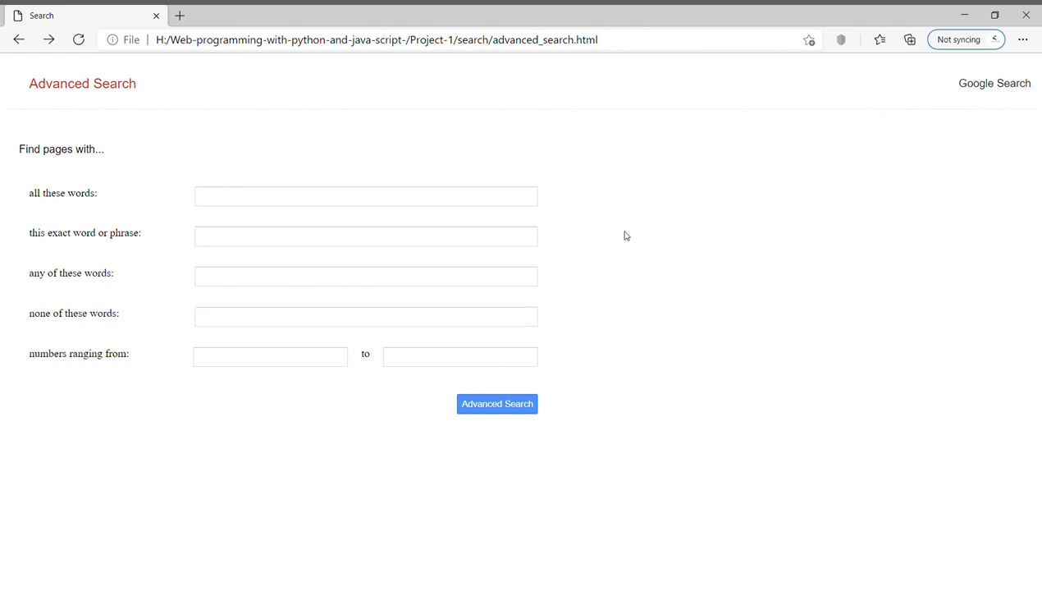
mouse_move(166, 82)
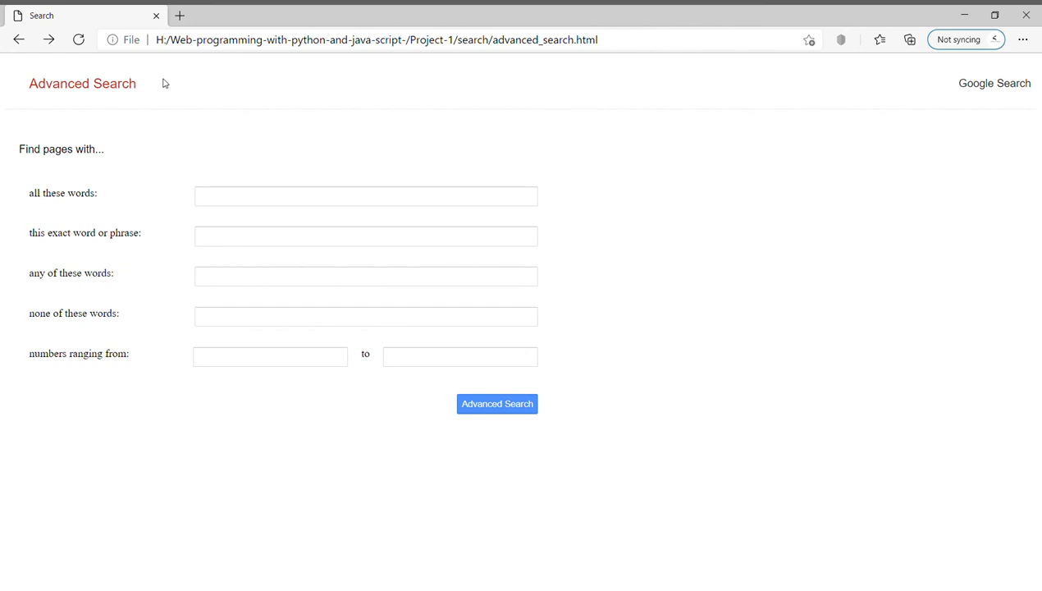
mouse_move(216, 95)
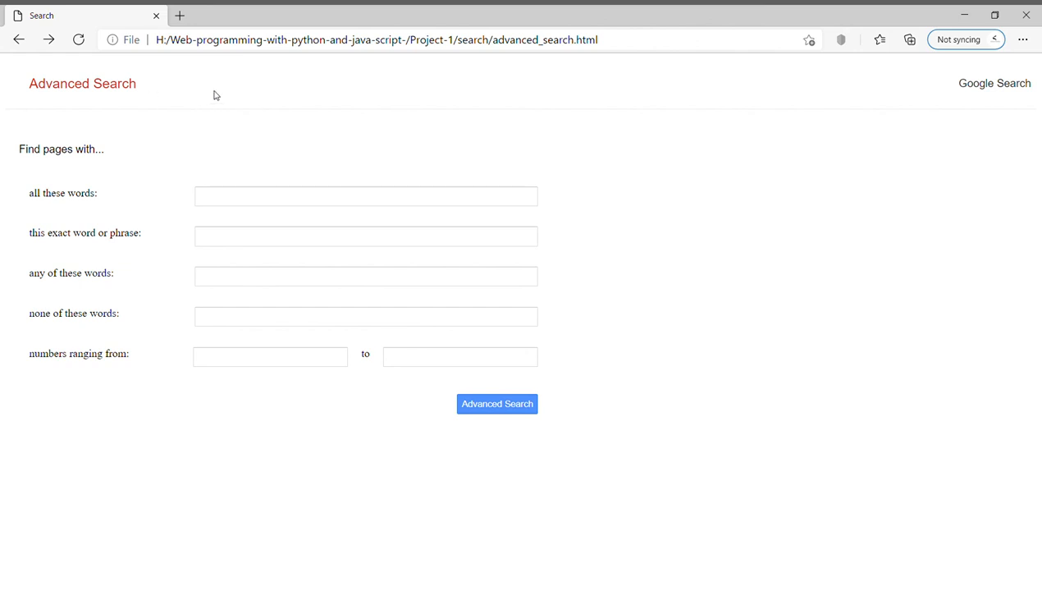
mouse_move(108, 200)
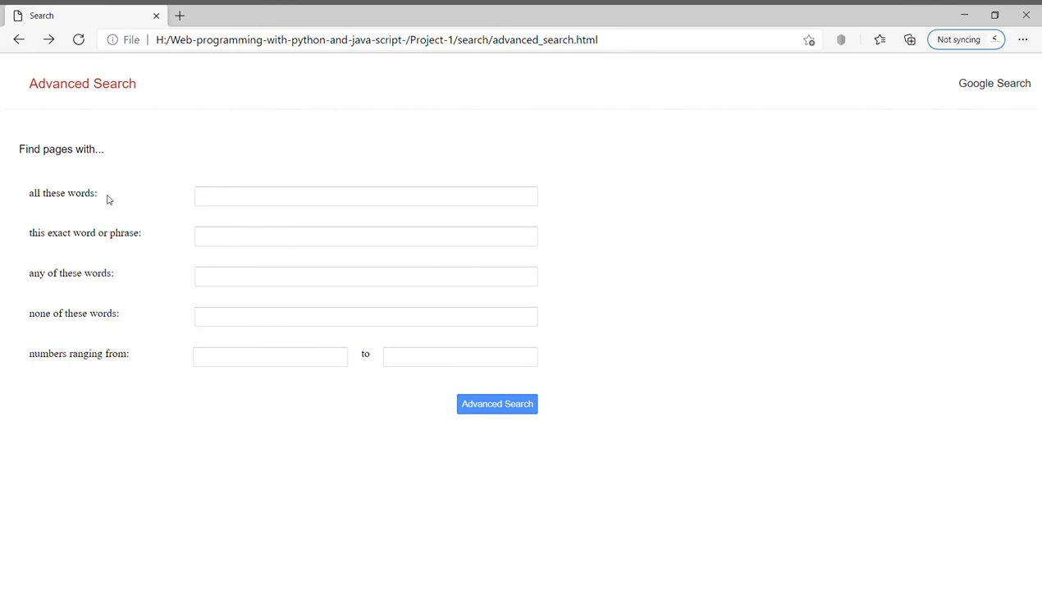
mouse_move(91, 205)
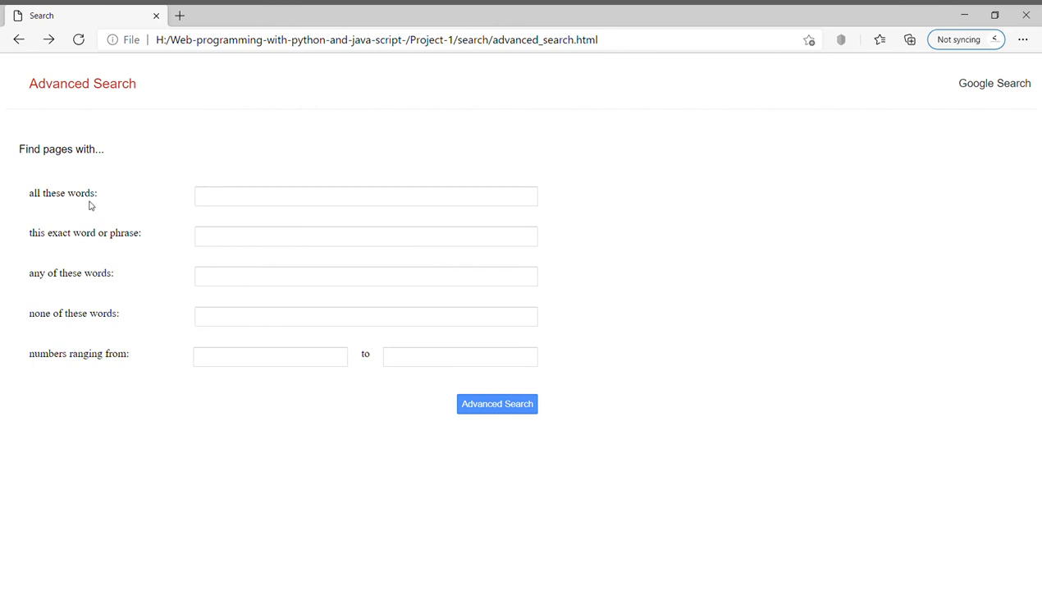
mouse_move(96, 206)
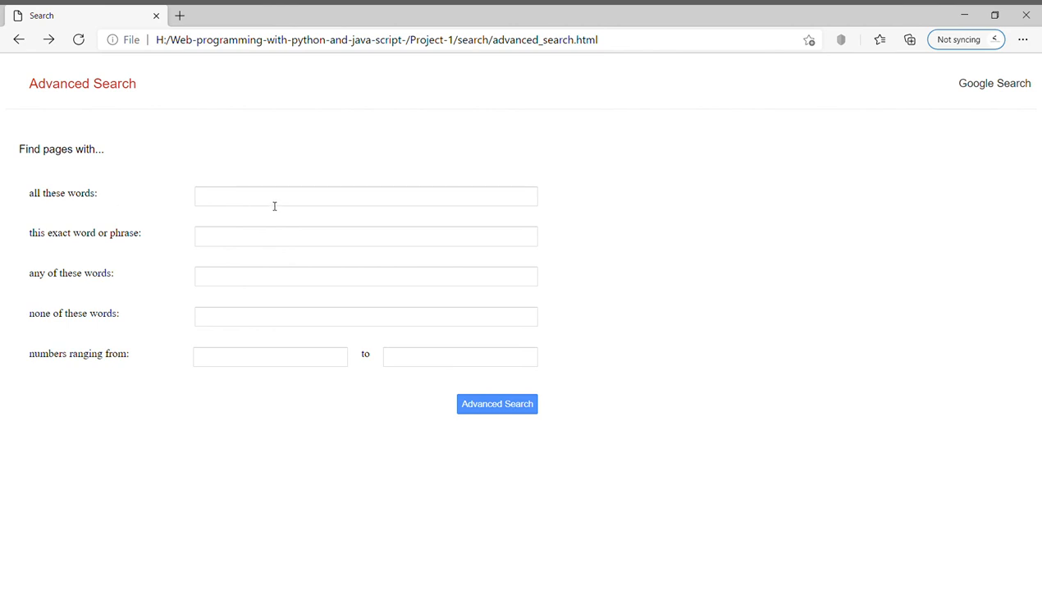
mouse_move(502, 206)
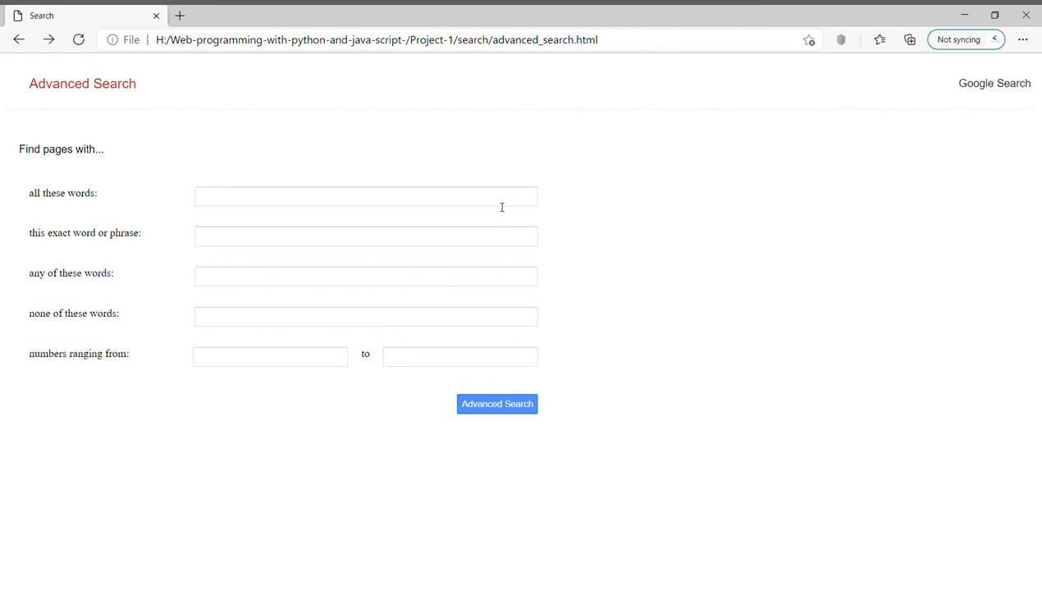
mouse_move(506, 417)
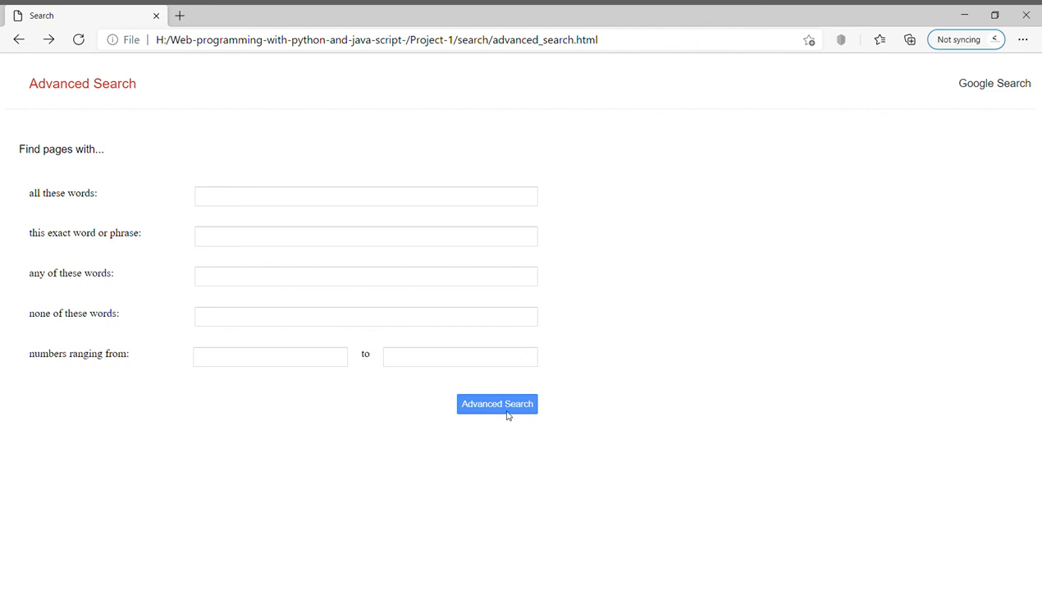
mouse_move(515, 420)
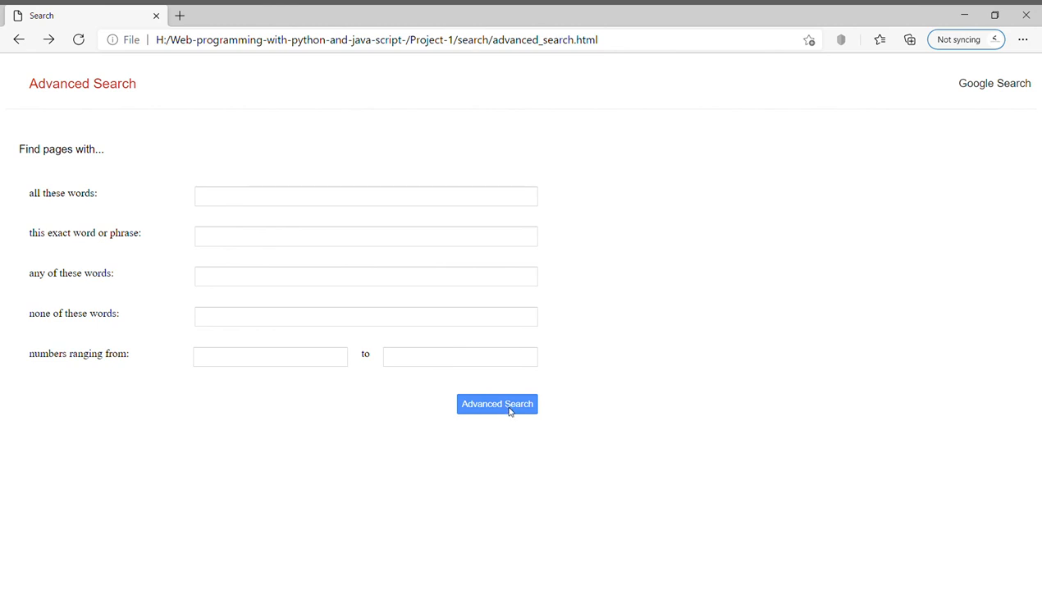
mouse_move(999, 113)
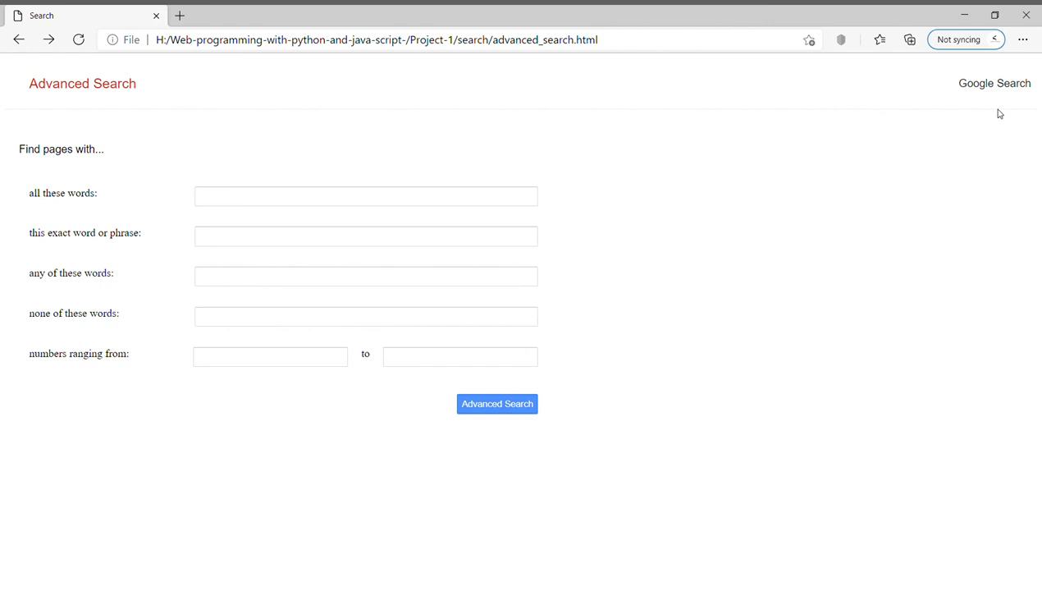
Search Google for "hello" from the local main page and return to index.html
click(994, 82)
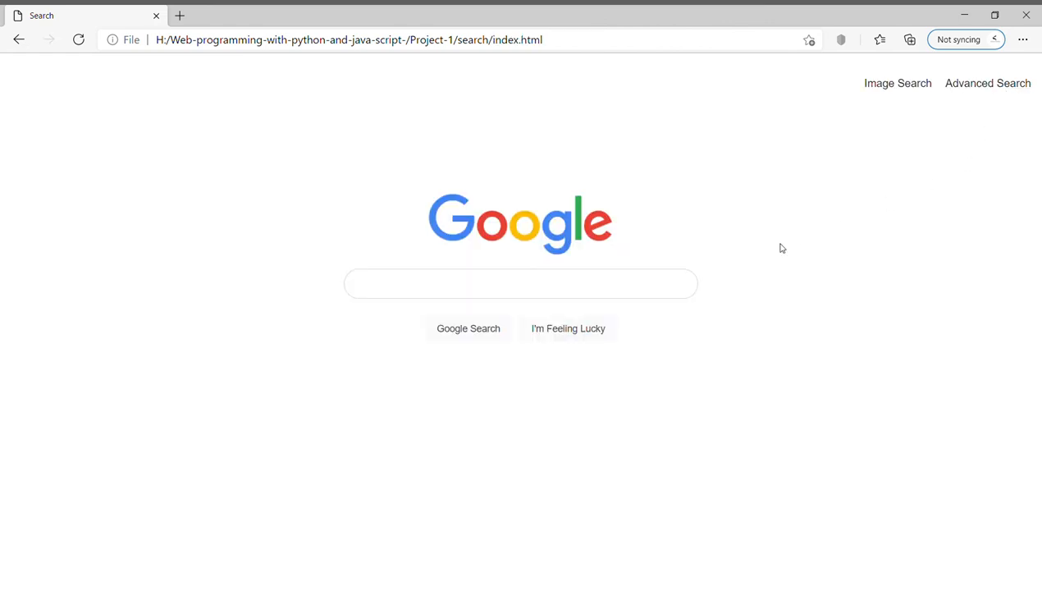
mouse_move(568, 328)
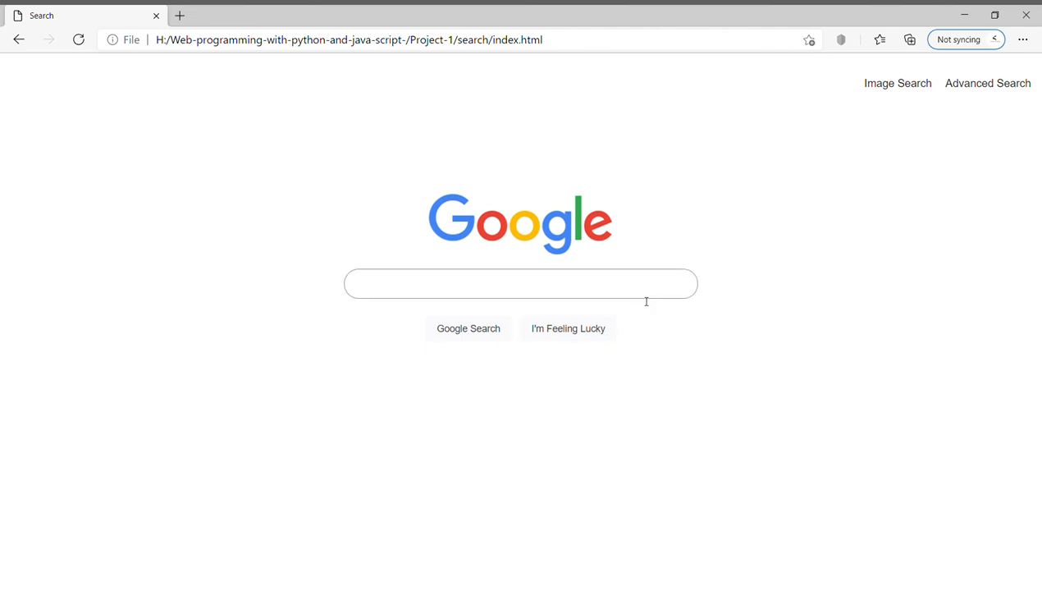
text(hel)
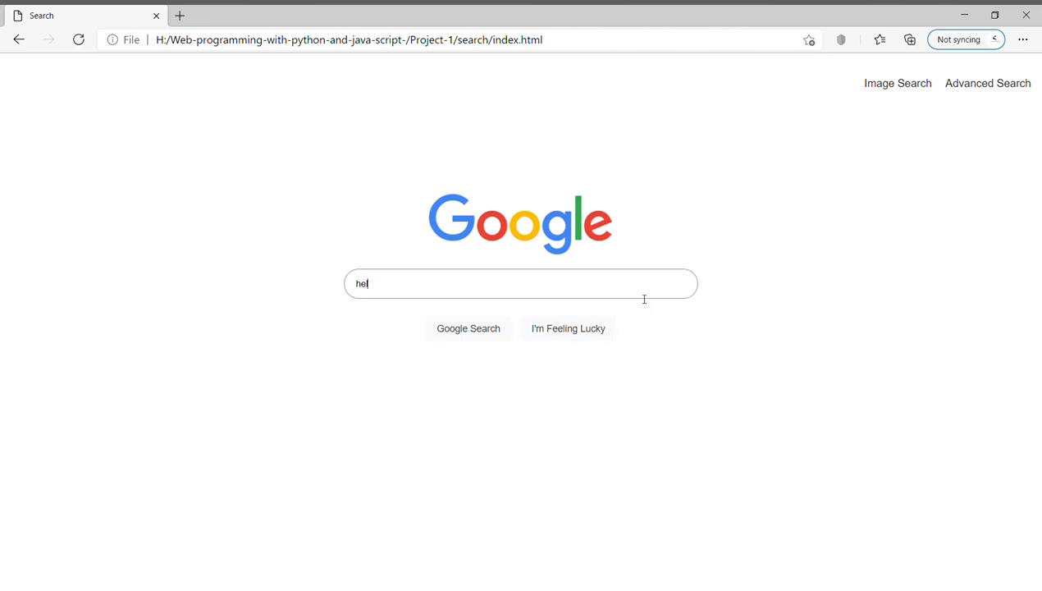
text(llo)
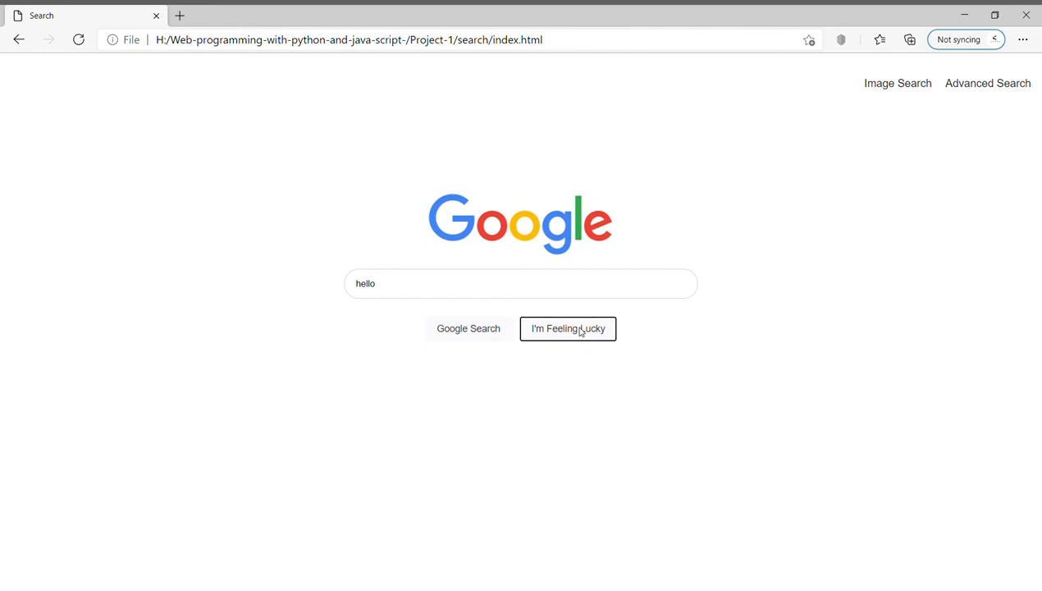
click(568, 328)
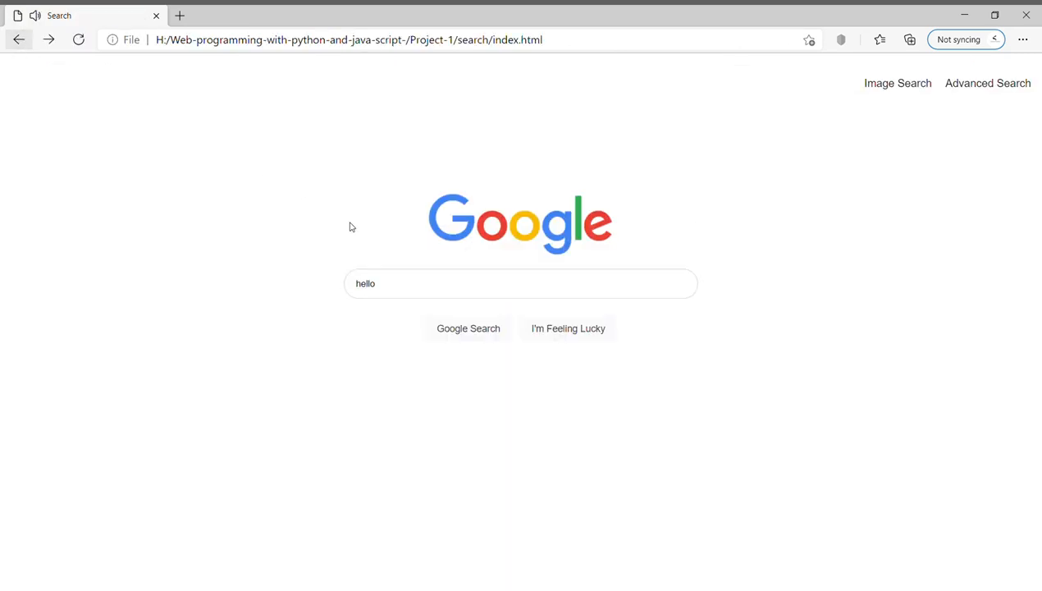
mouse_move(584, 341)
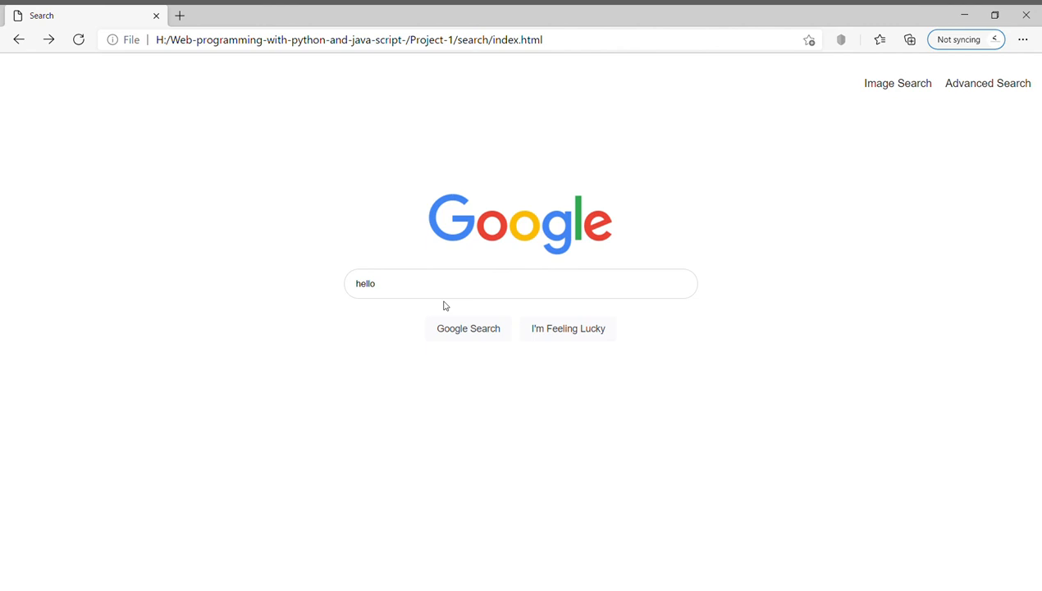
click(467, 328)
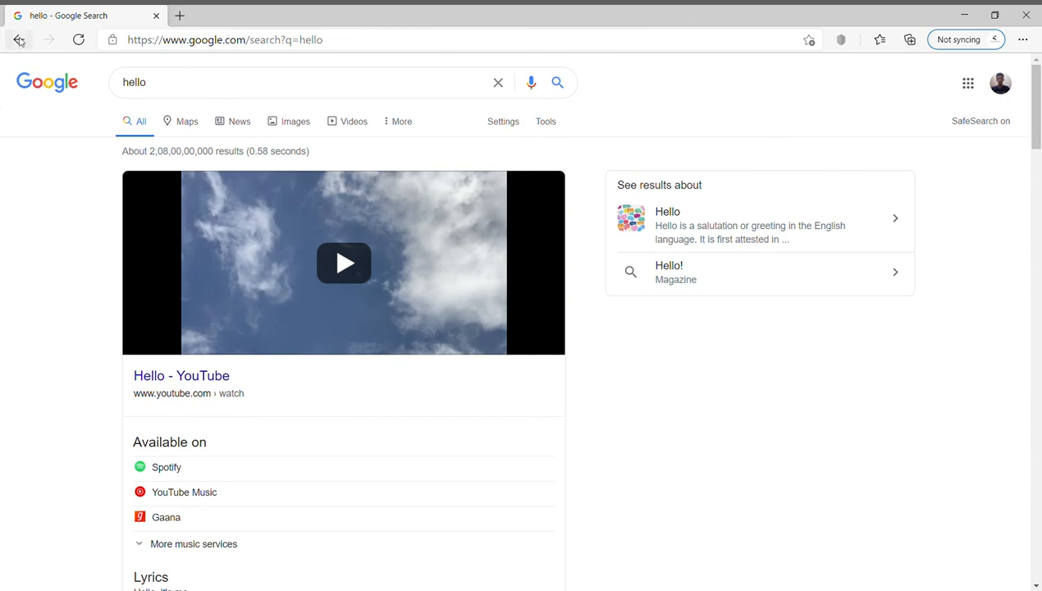
click(20, 39)
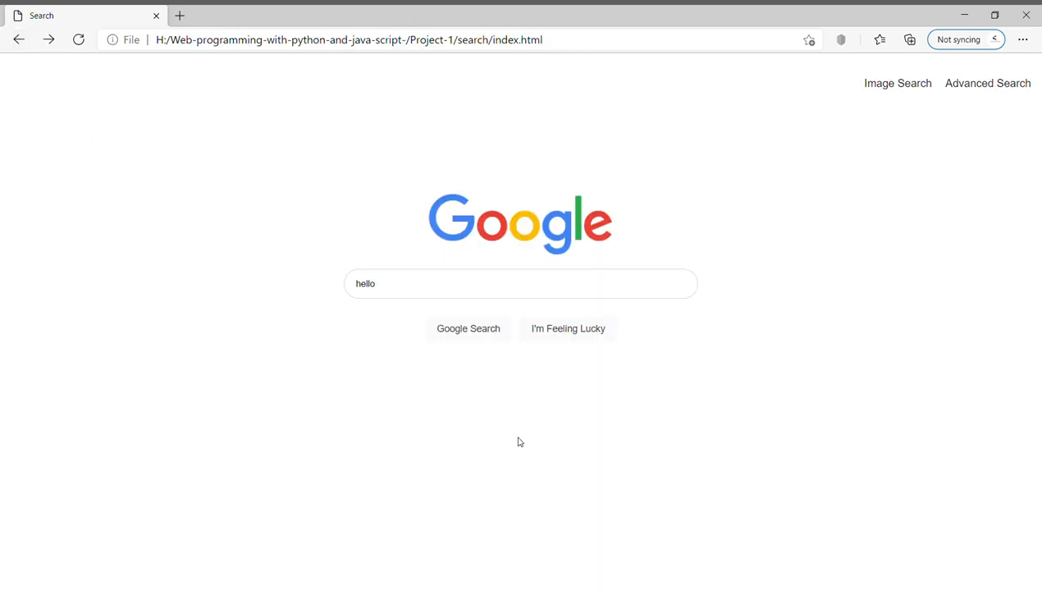
Clear the "hello" text so the local page's query box is empty and focused
click(520, 282)
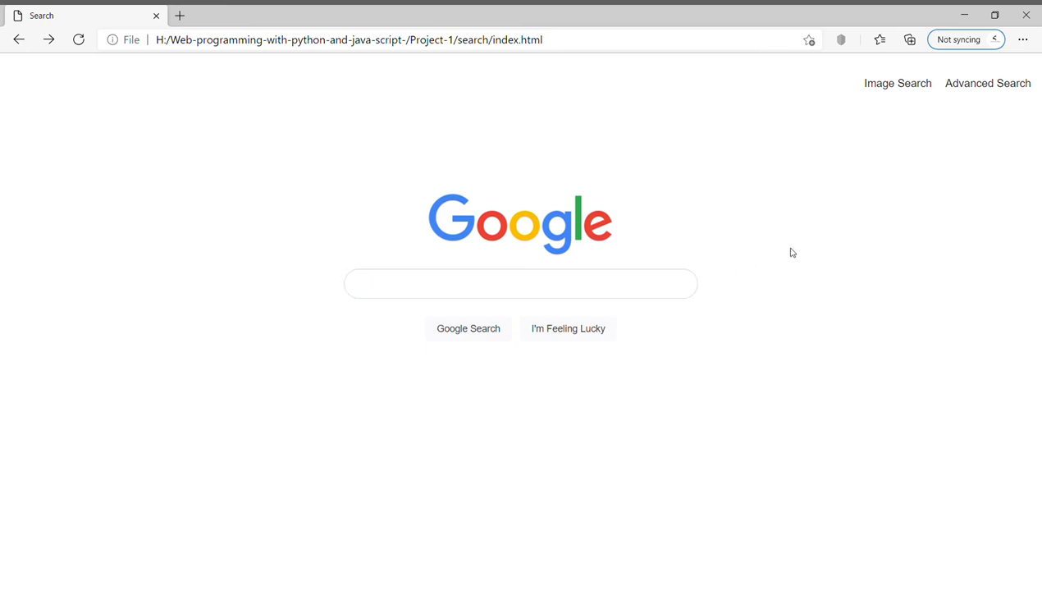
mouse_move(698, 286)
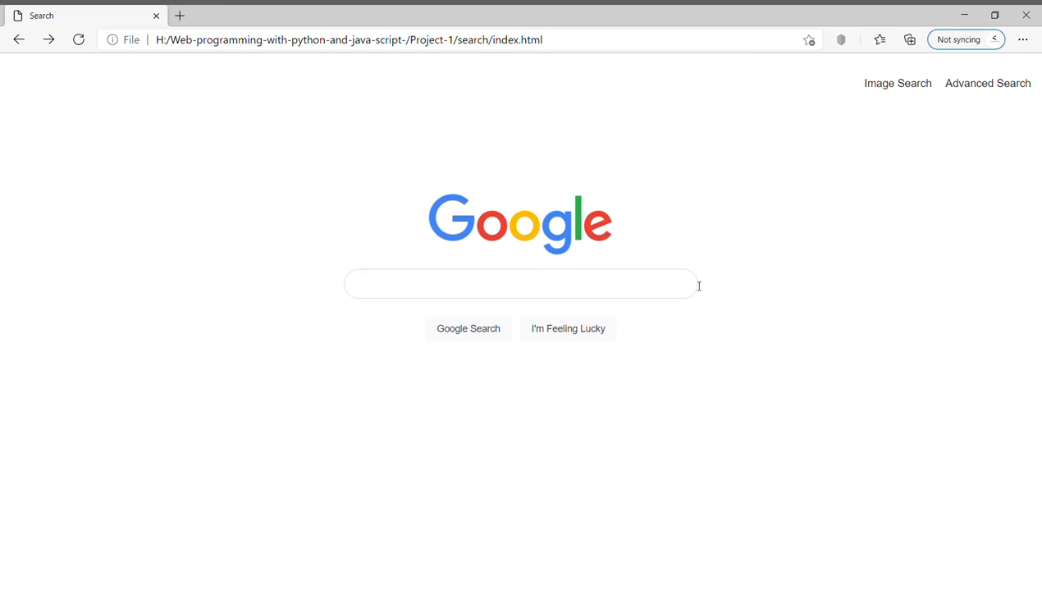
click(520, 283)
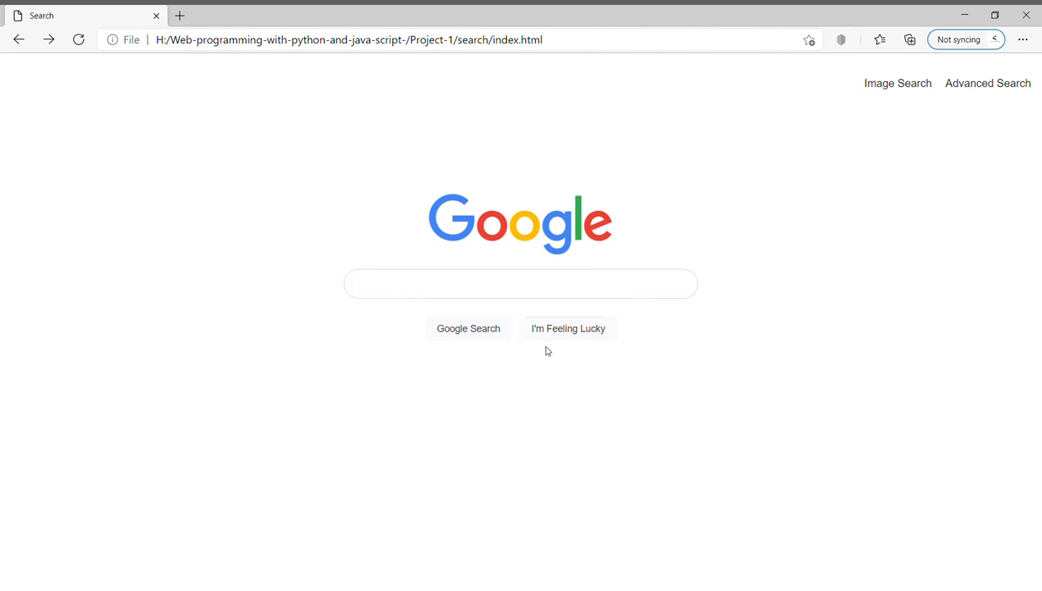
mouse_move(568, 328)
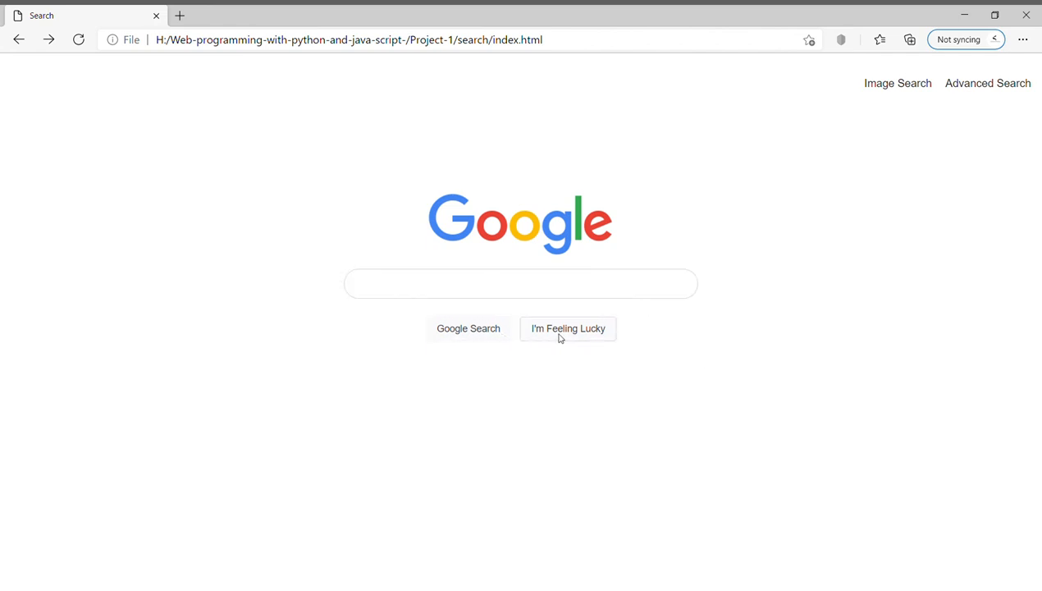
mouse_move(578, 338)
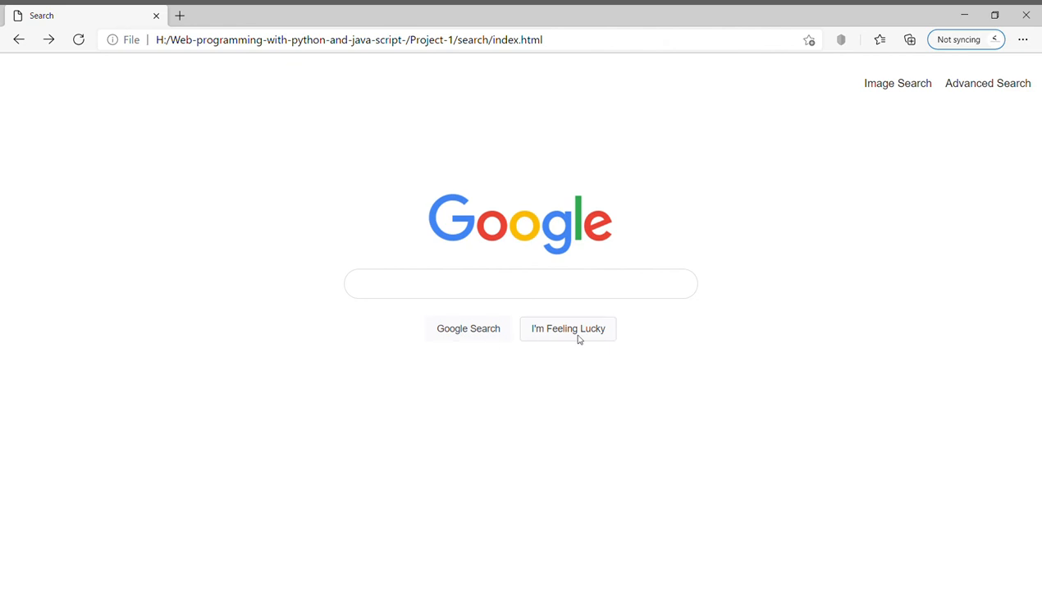
mouse_move(571, 336)
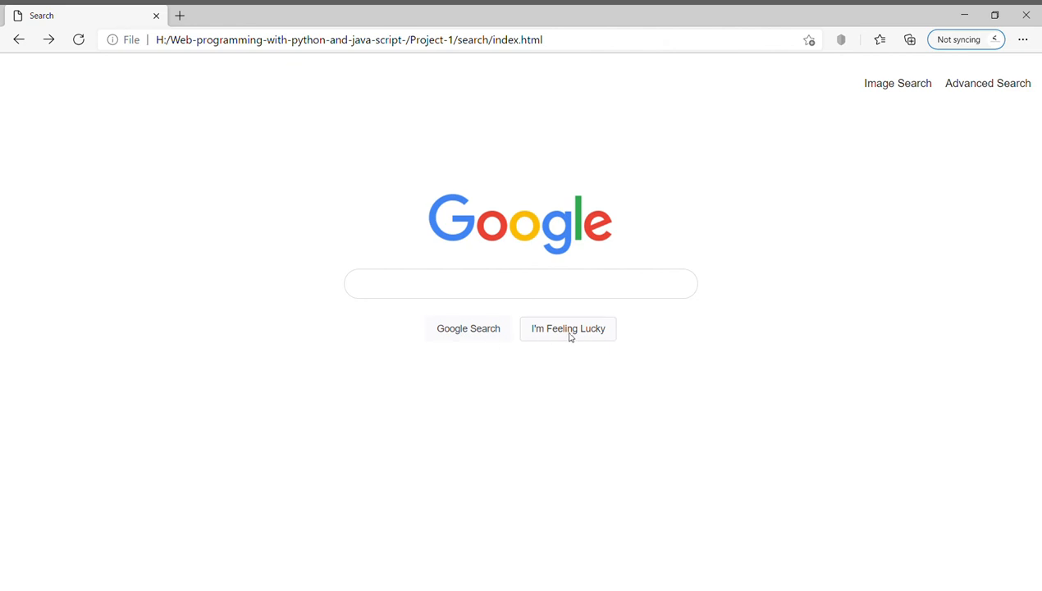
mouse_move(551, 328)
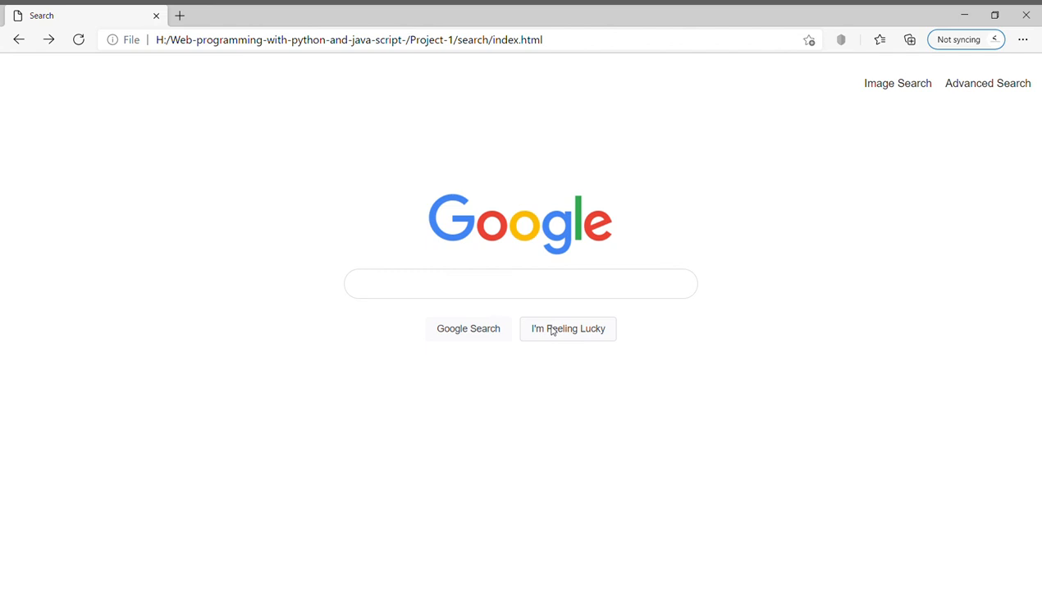
mouse_move(506, 340)
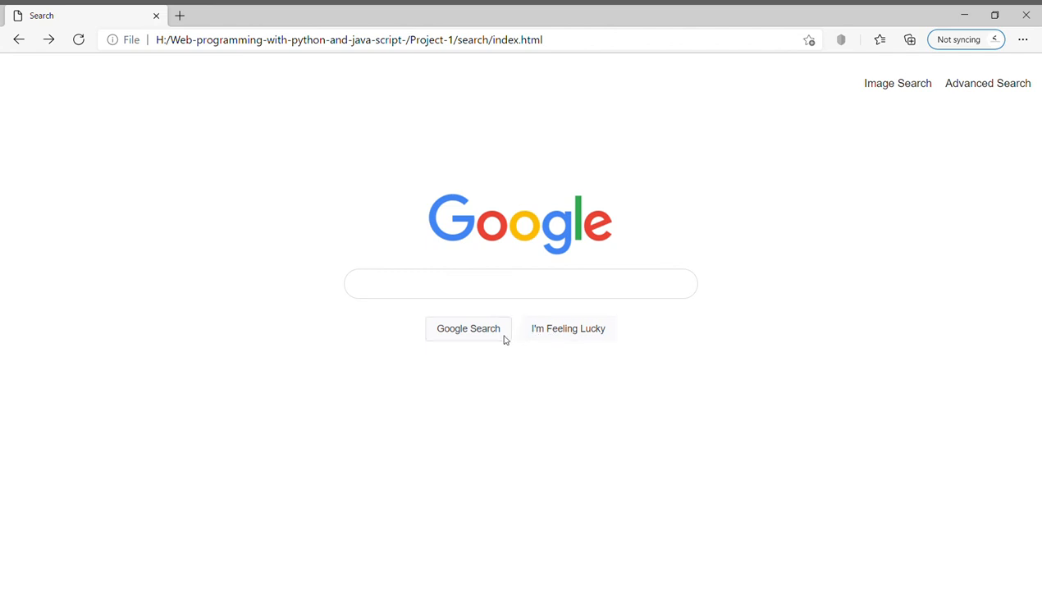
Go to the local image search page via the top-right Image Search link
click(896, 82)
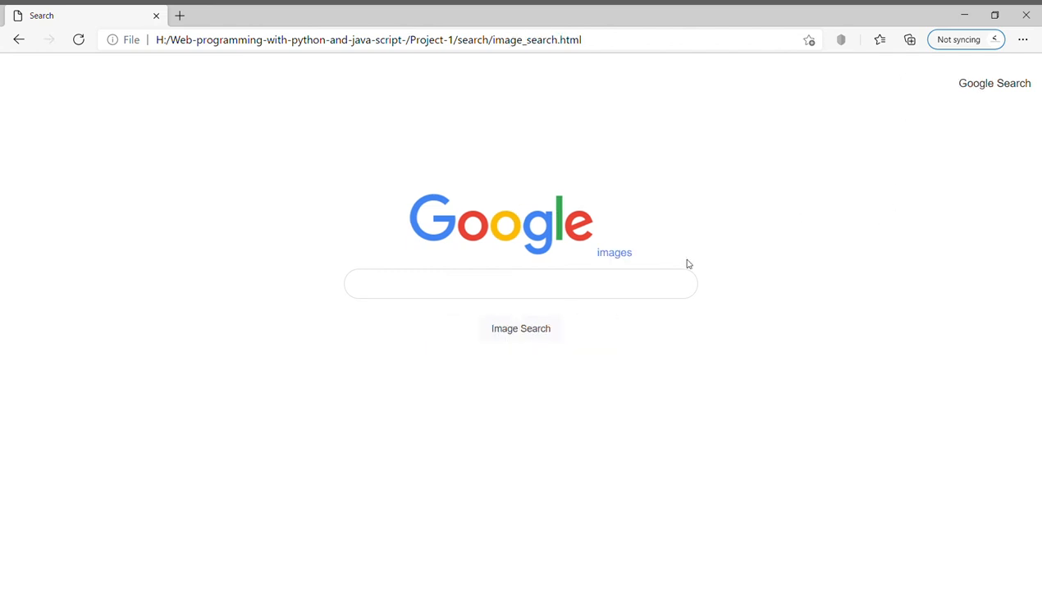
mouse_move(722, 207)
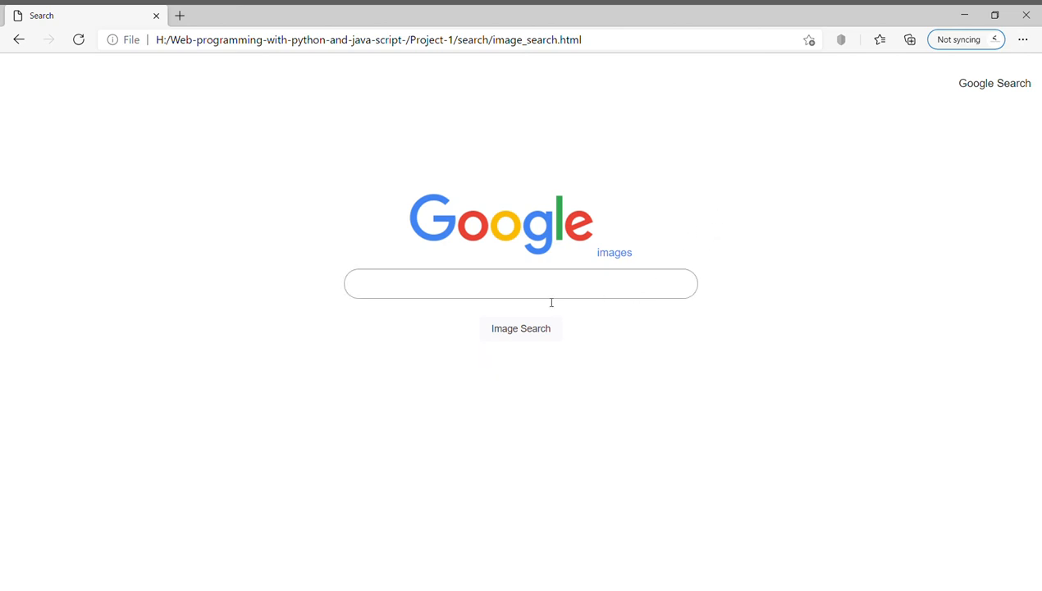
mouse_move(601, 305)
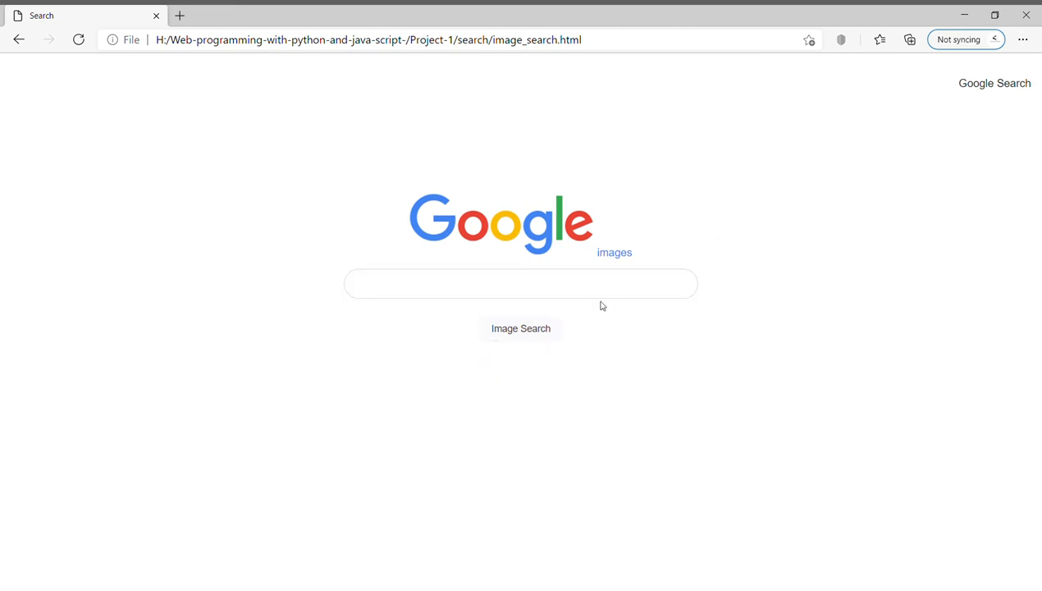
Go to the empty advanced_search.html form via the top-right link
click(994, 82)
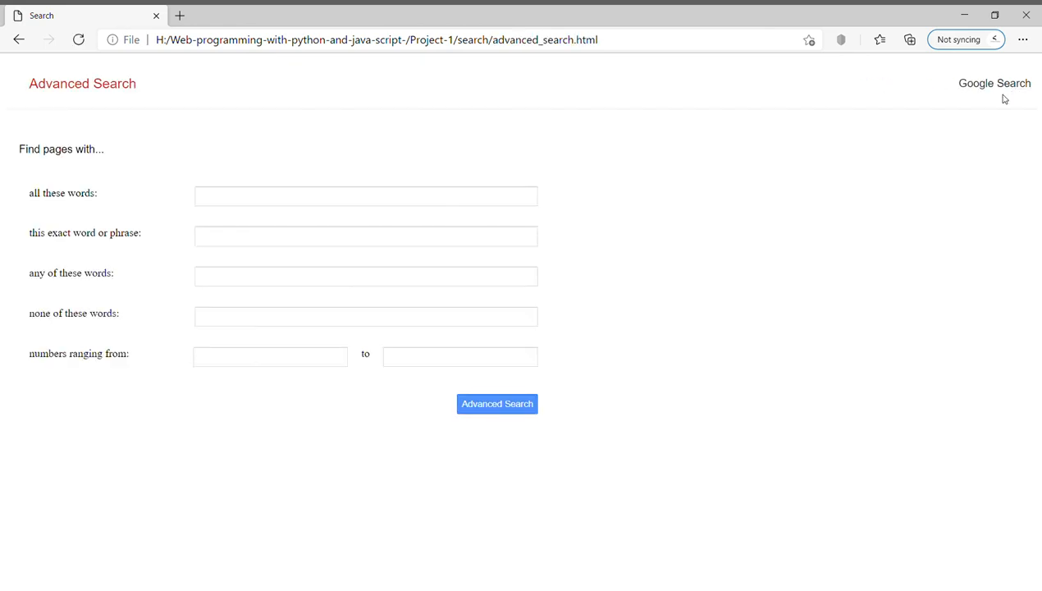
mouse_move(182, 176)
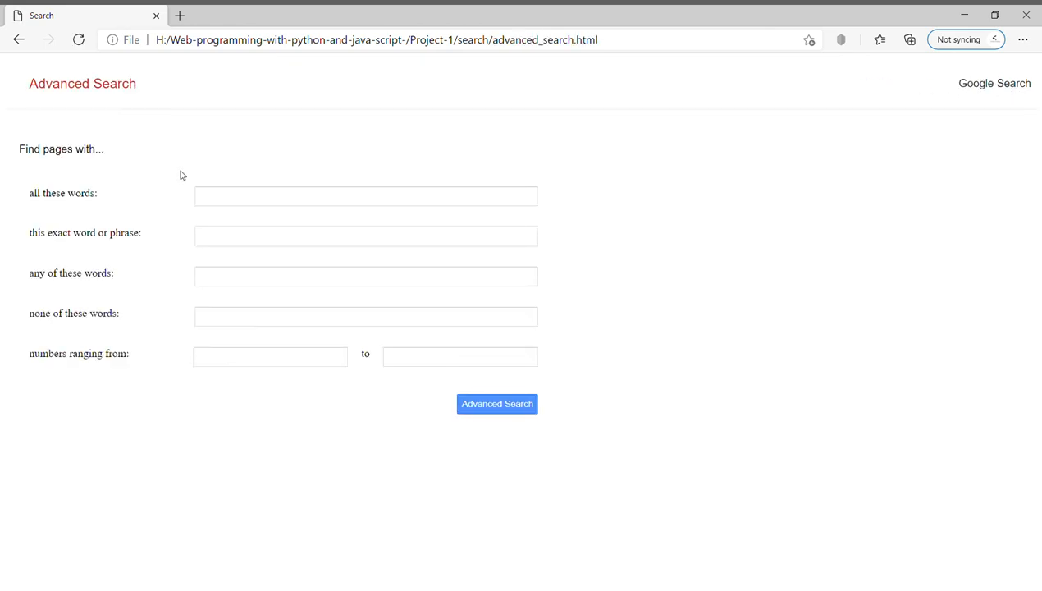
mouse_move(311, 485)
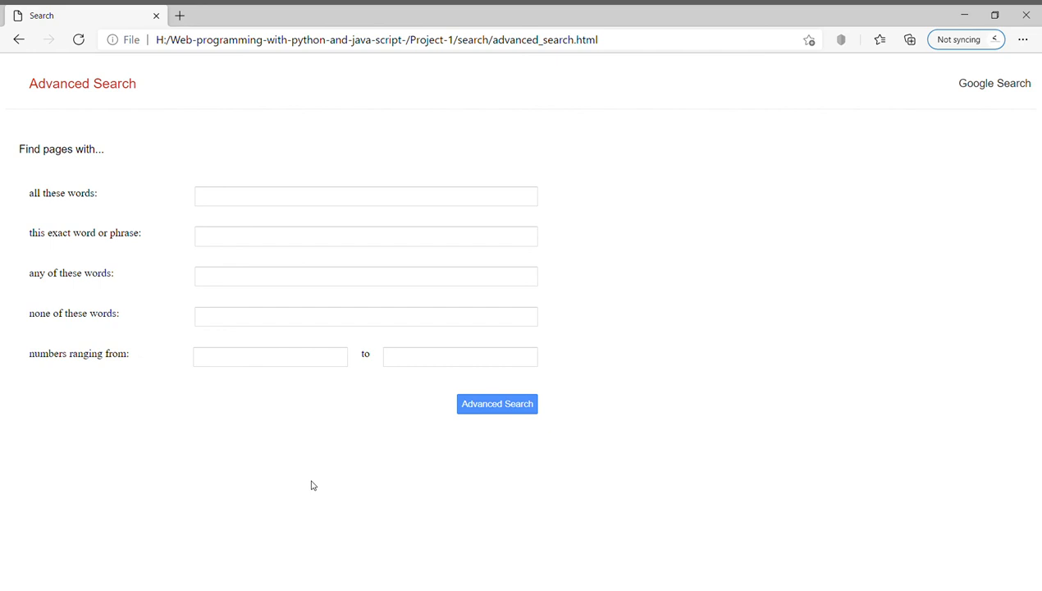
mouse_move(229, 298)
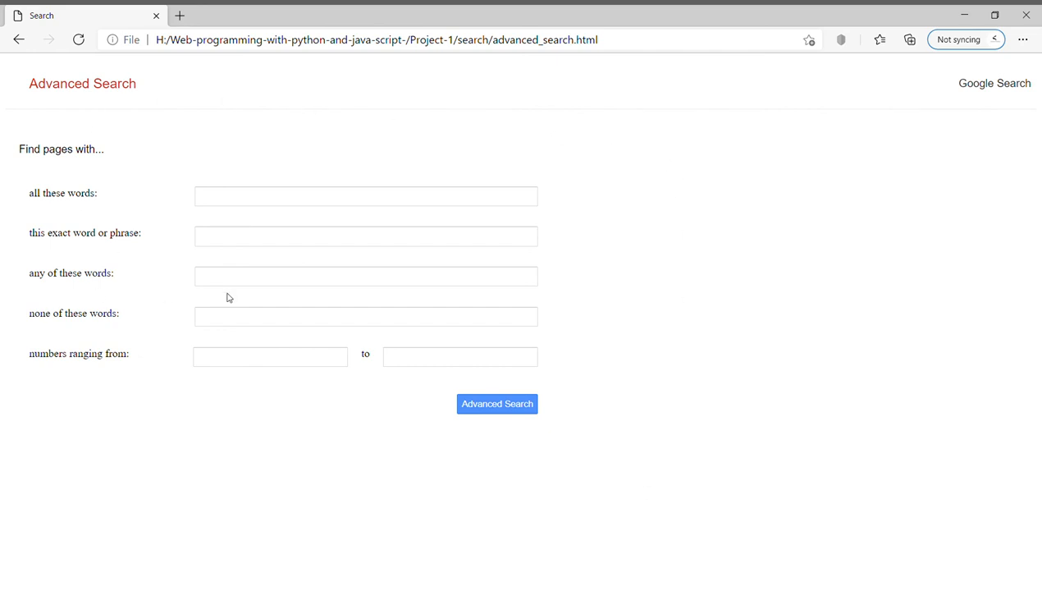
mouse_move(968, 360)
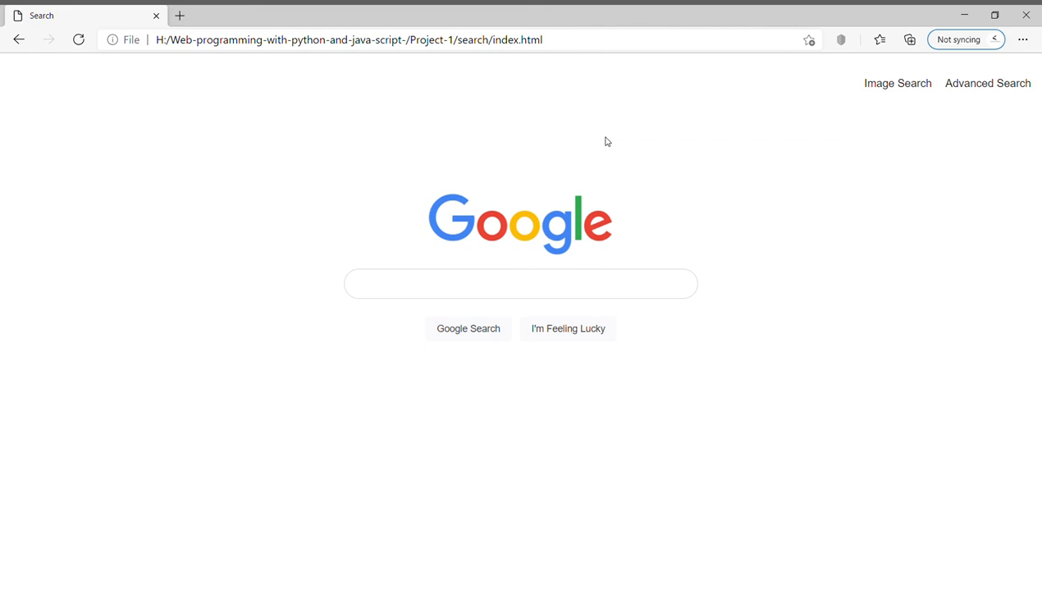
mouse_move(712, 190)
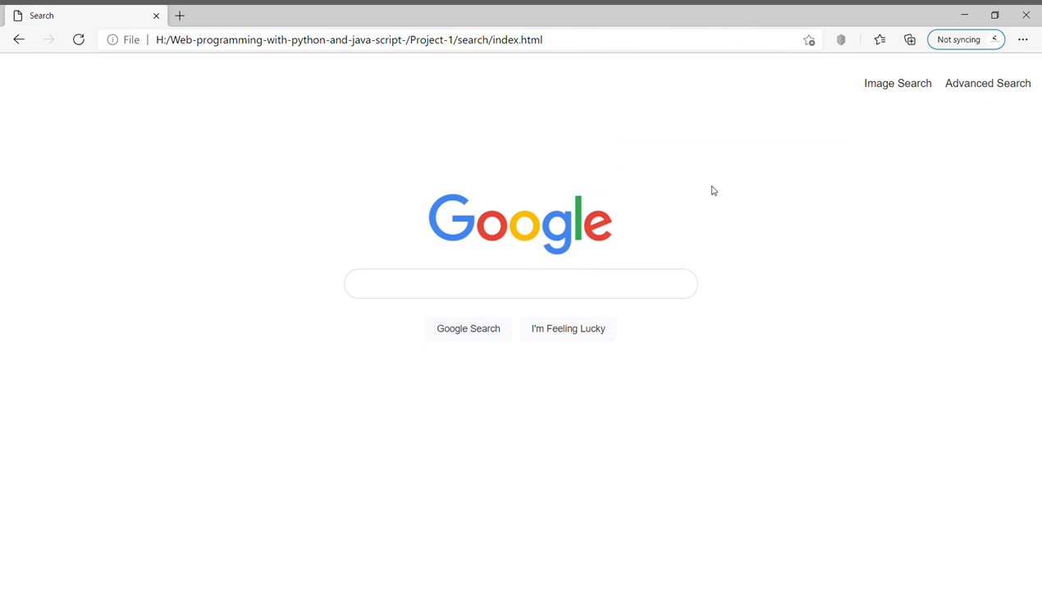
mouse_move(796, 150)
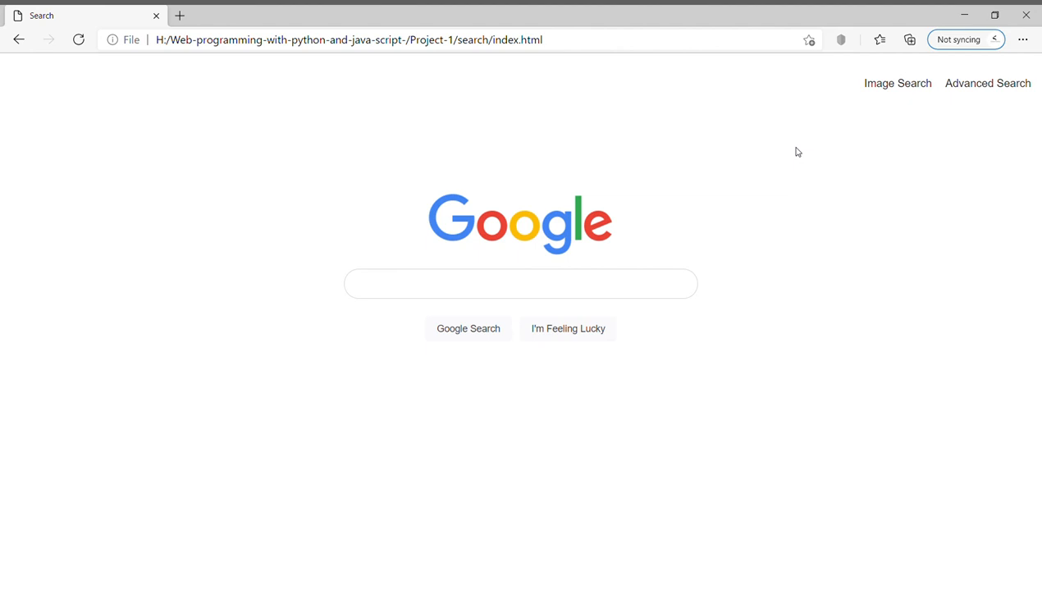
mouse_move(863, 172)
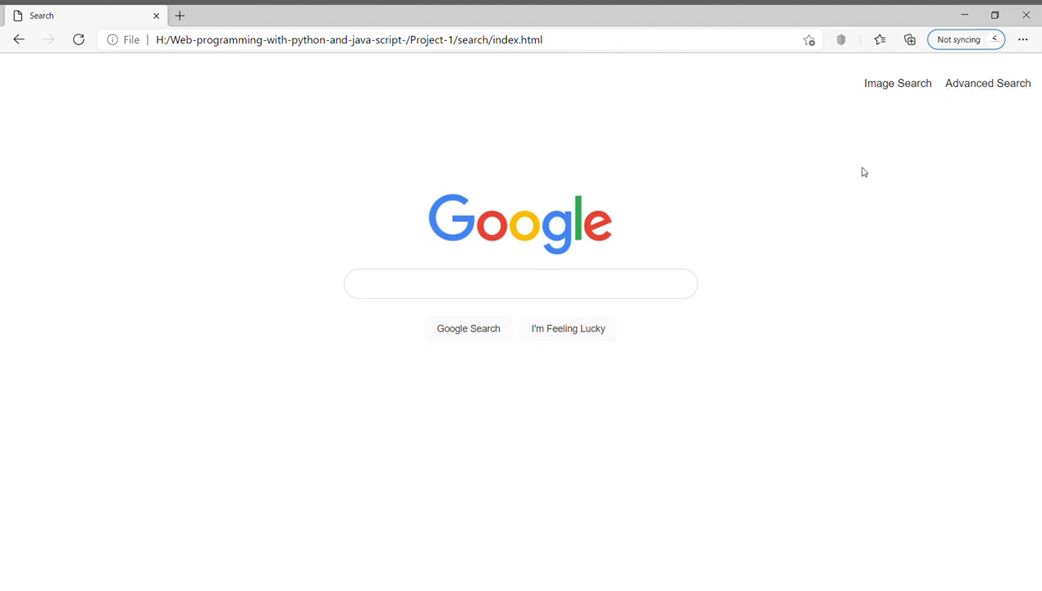